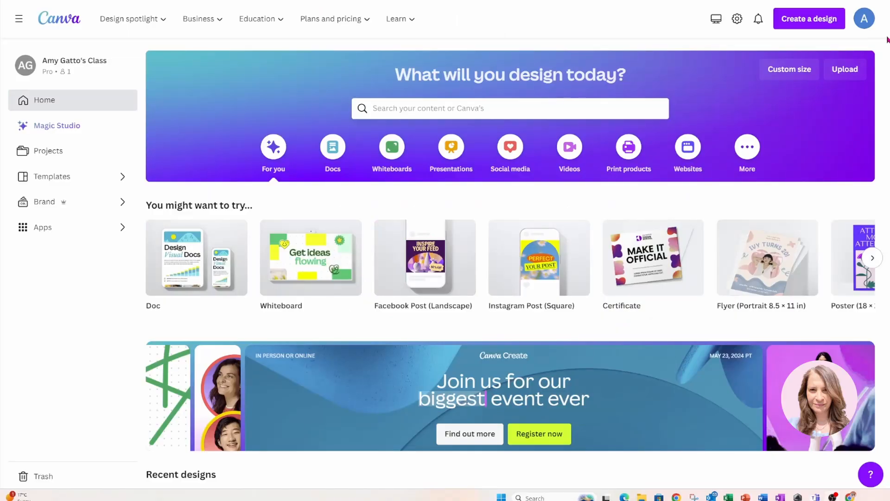
Start a custom-size design with the units switched to centimetres
click(809, 18)
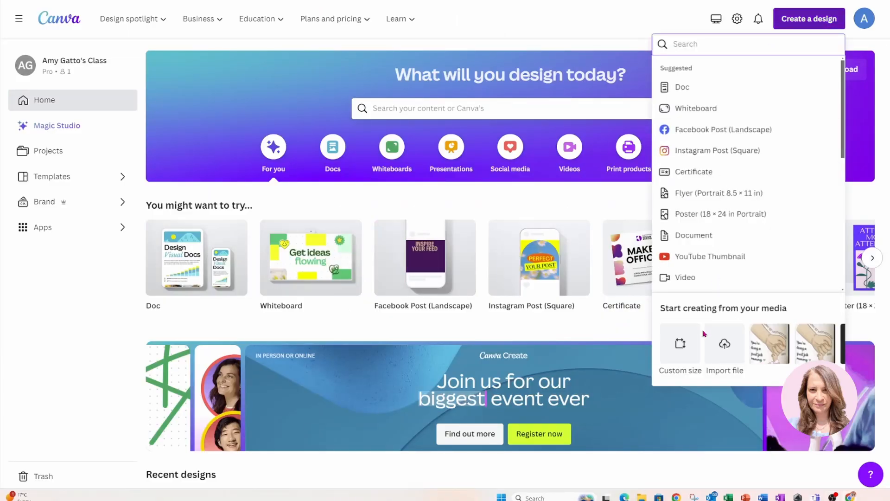
click(679, 353)
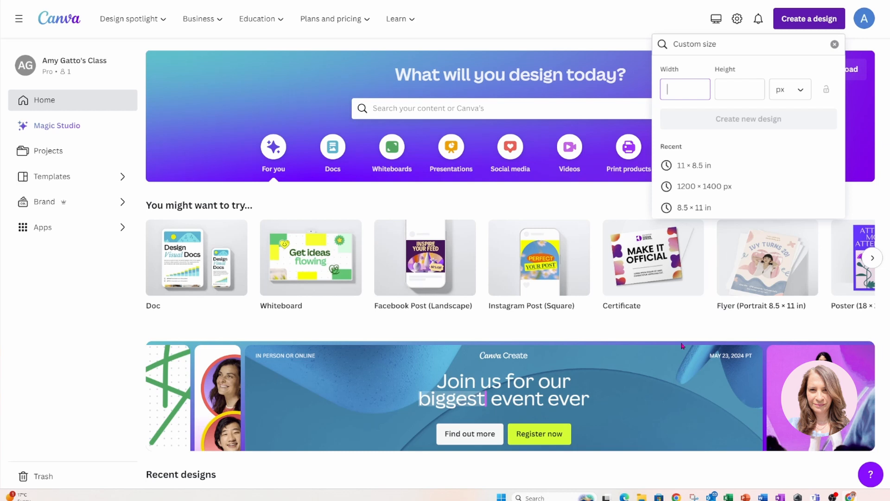
mouse_move(814, 111)
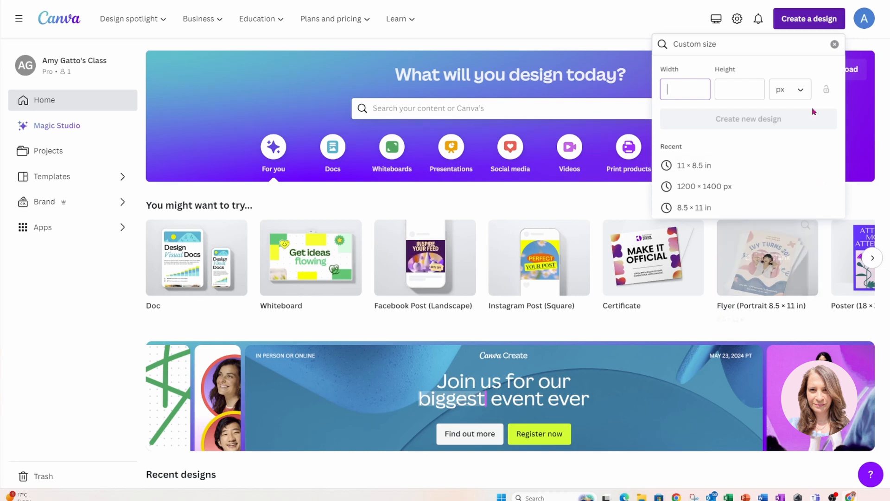
click(789, 89)
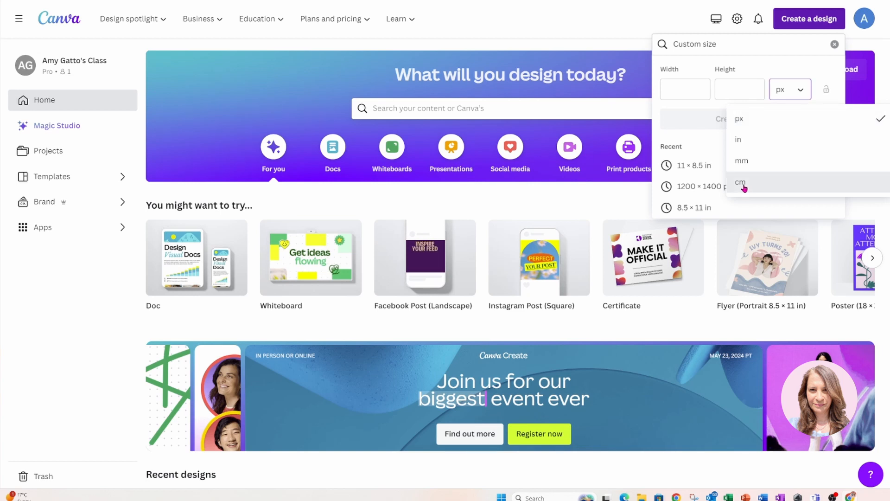
click(741, 183)
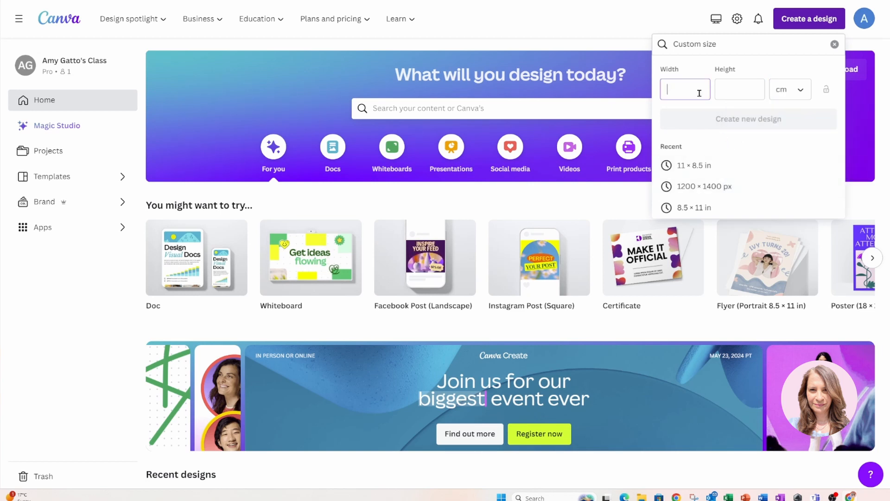
Create the blank design at 29.7 cm wide by 21 cm high
text(29.7)
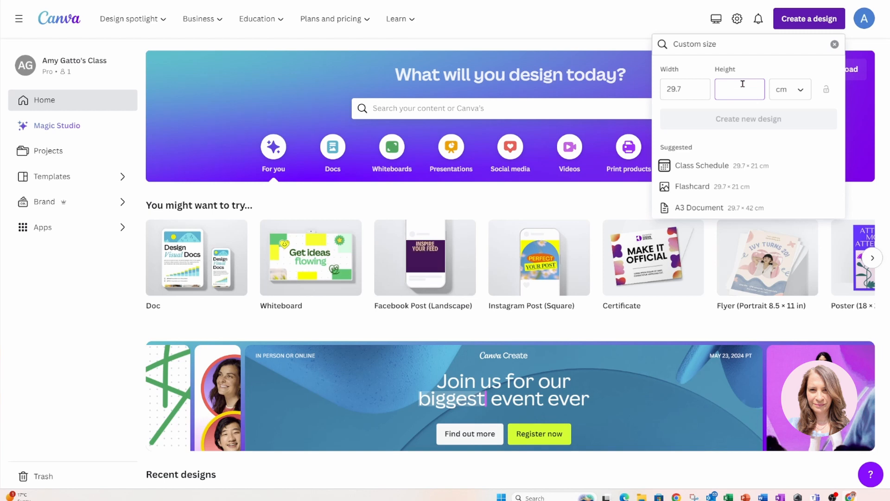
text(21)
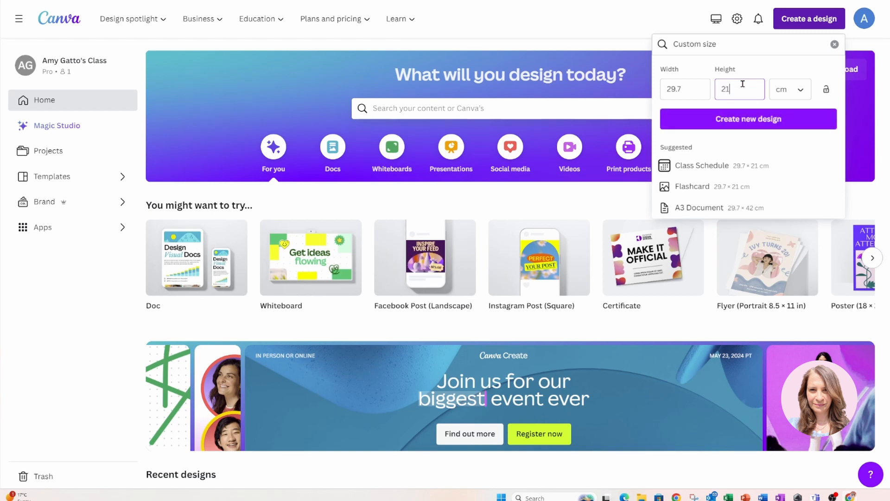
click(748, 119)
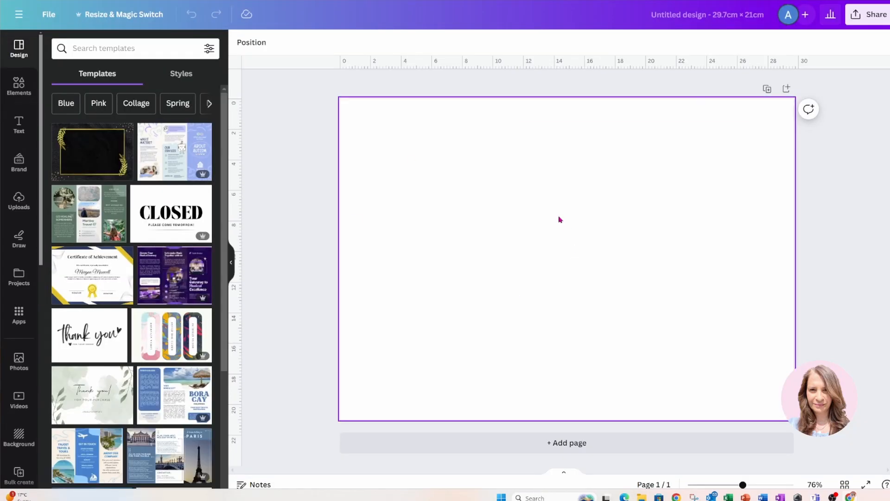
Search the template library for 'diploma'
click(559, 219)
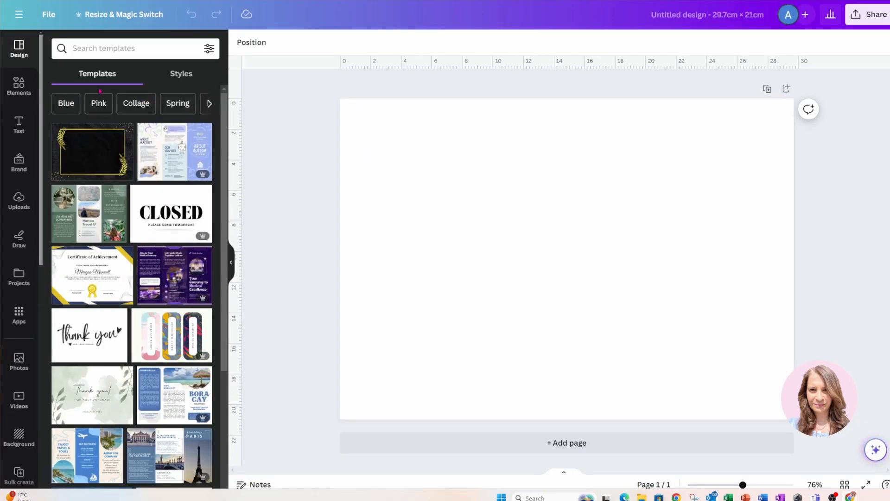
click(18, 86)
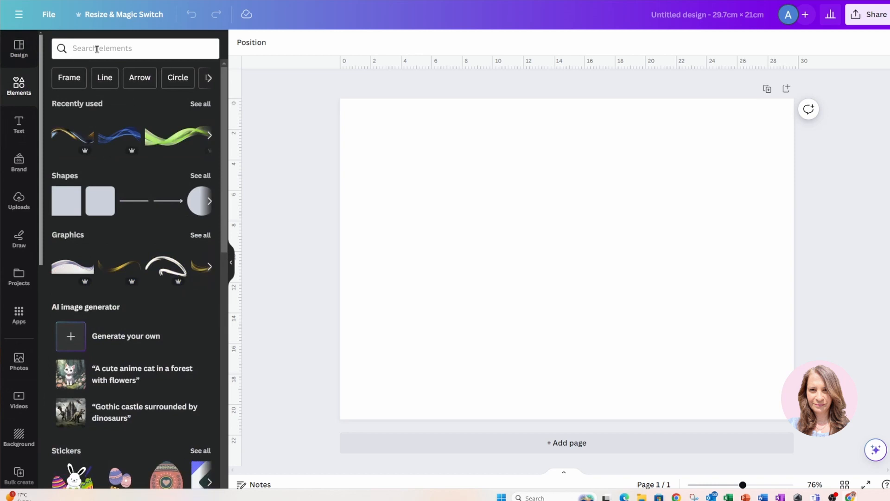
click(18, 48)
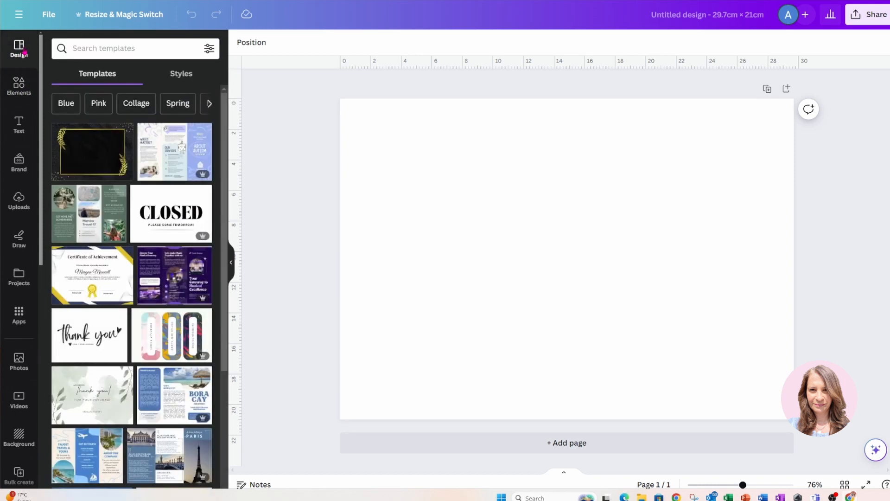
click(125, 48)
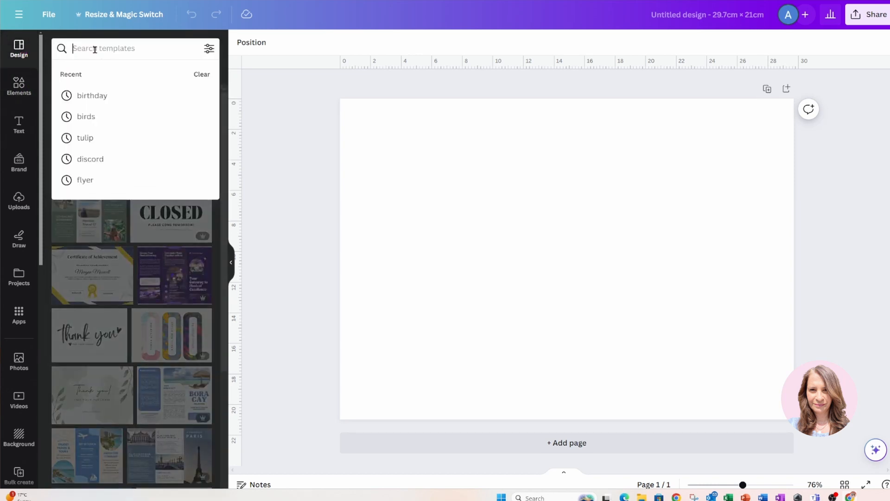
text(diplomas)
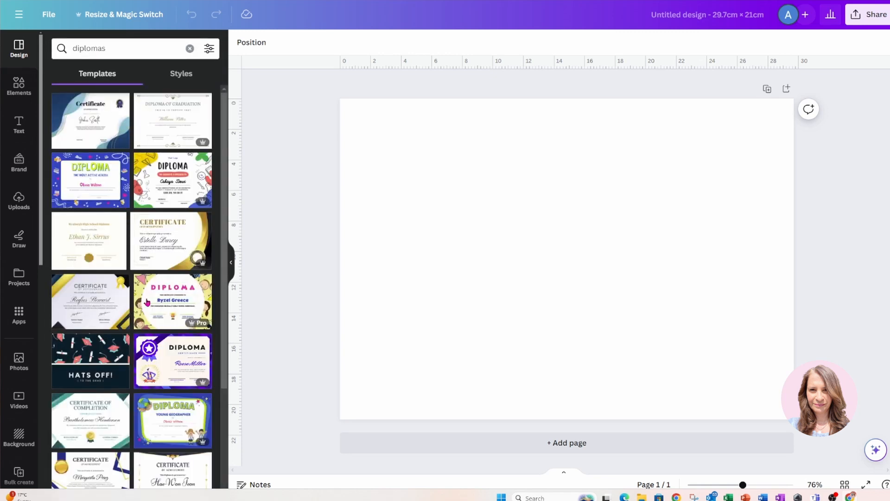
Browse down through the diploma template results without applying any
scroll(down, 3)
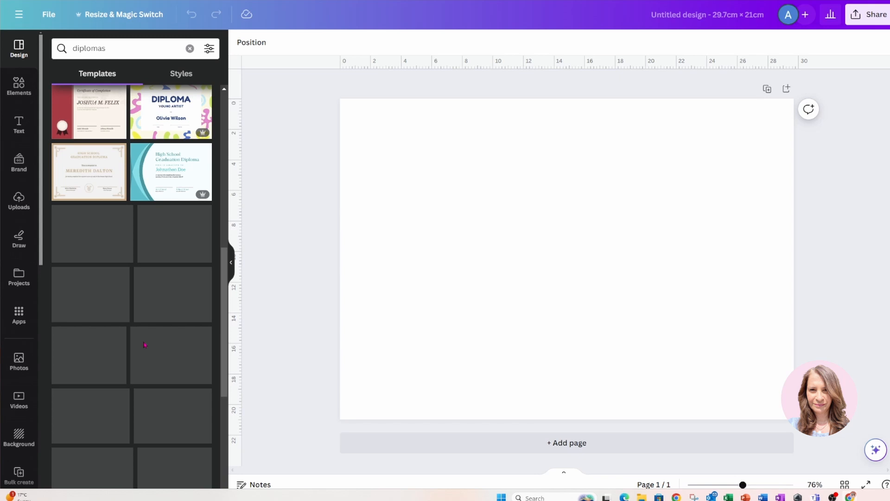
scroll(down, 3)
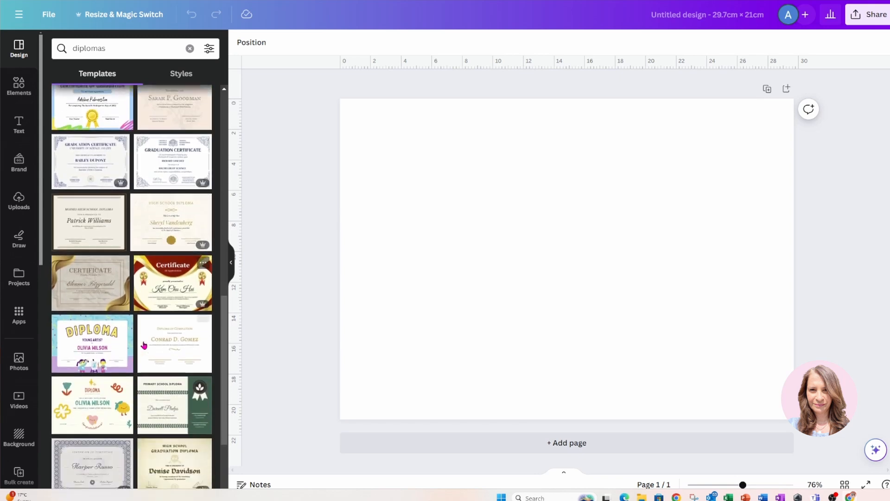
scroll(down, 3)
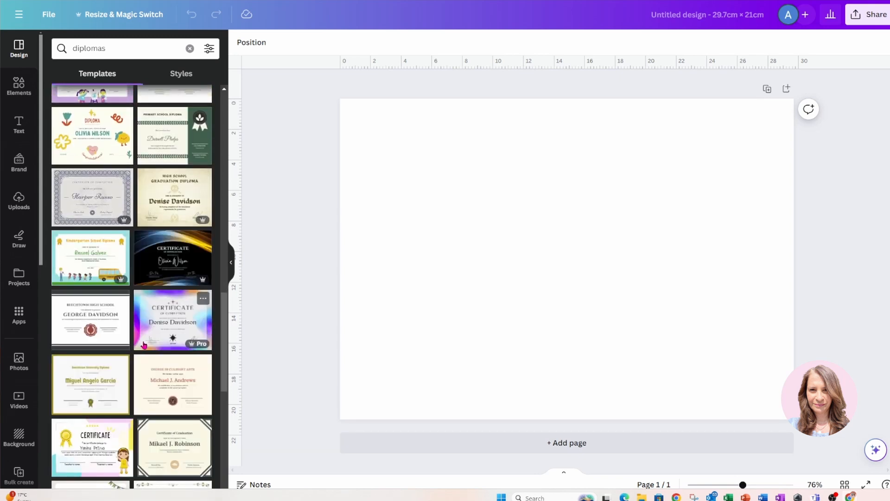
mouse_move(90, 386)
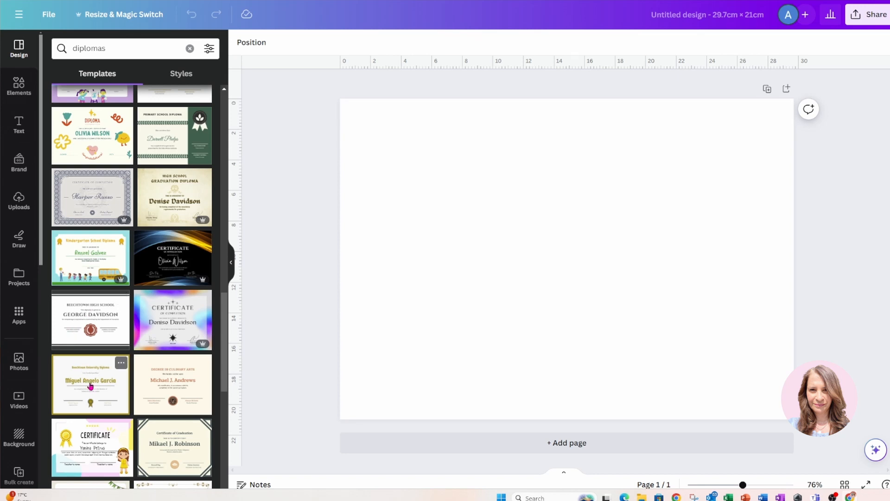
scroll(down, 3)
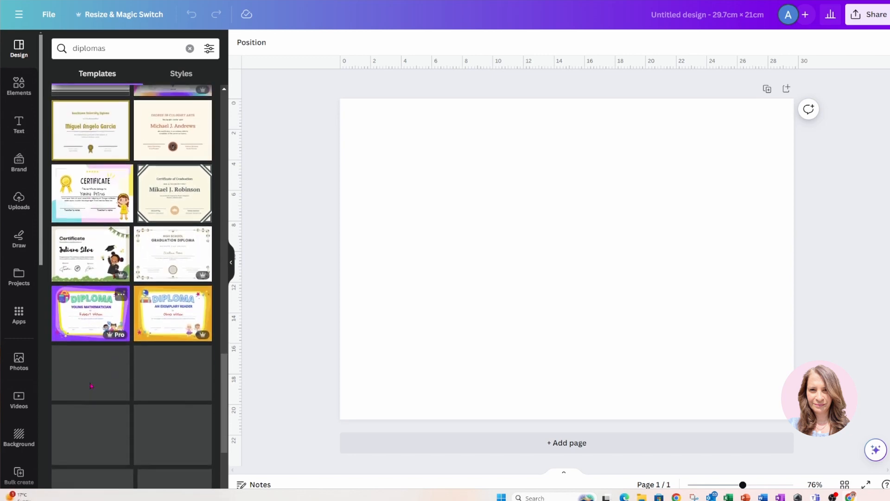
scroll(down, 3)
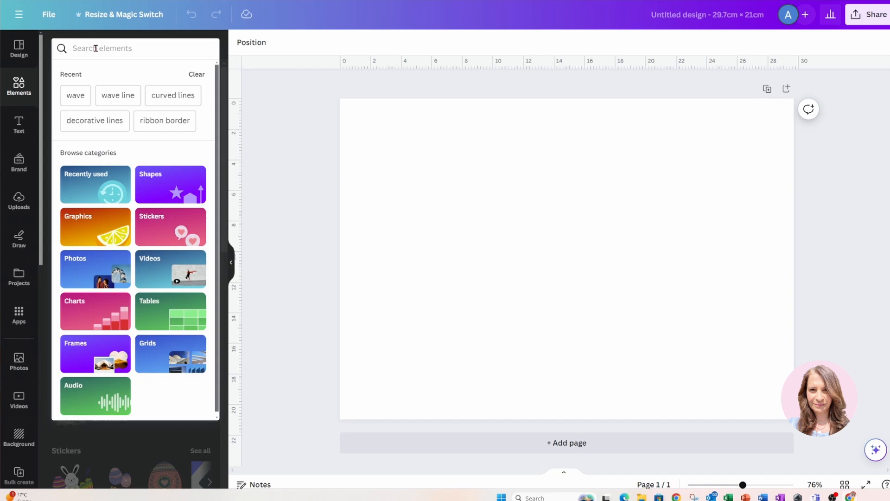
Find a 'certificate border' element and add the blue scalloped border to the page
text(c)
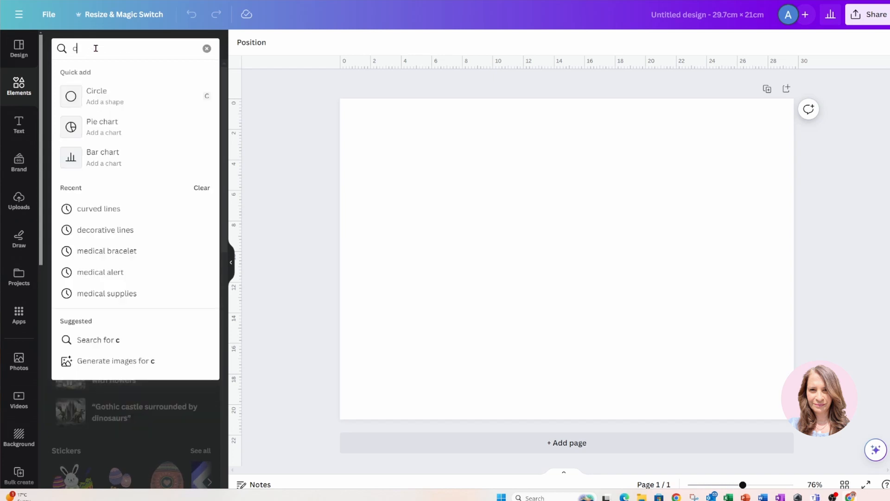
text(certificate bor)
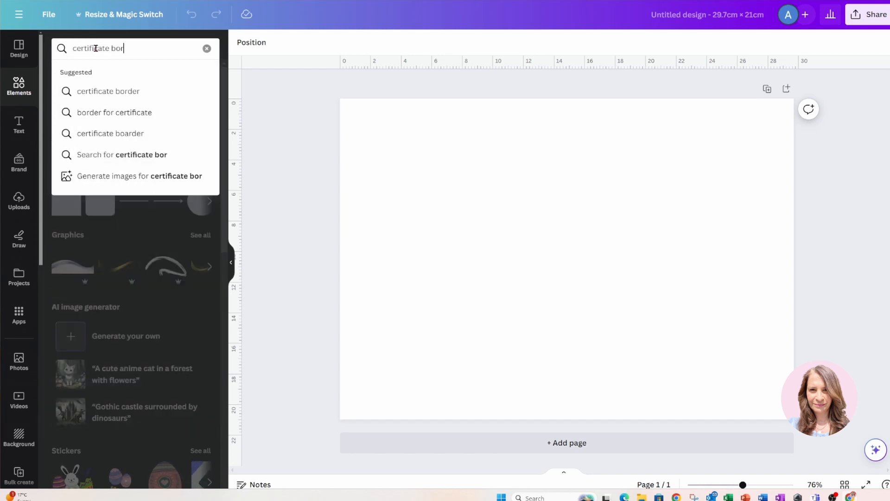
click(107, 91)
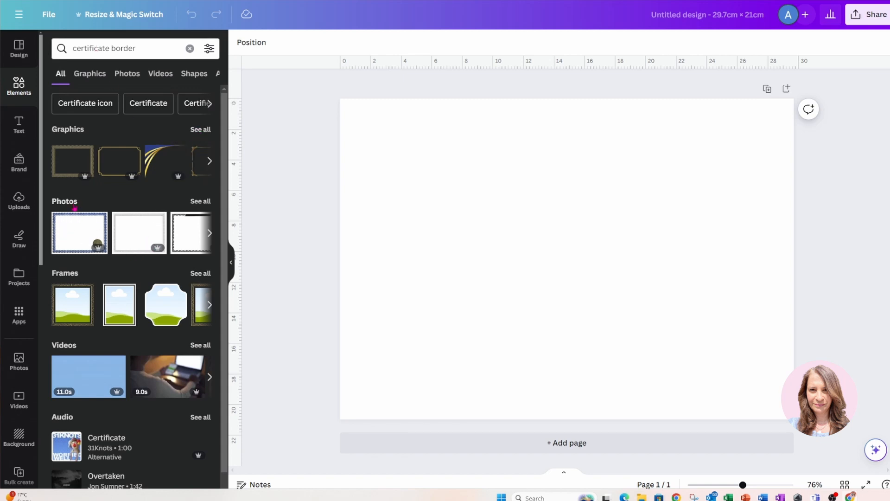
mouse_move(71, 226)
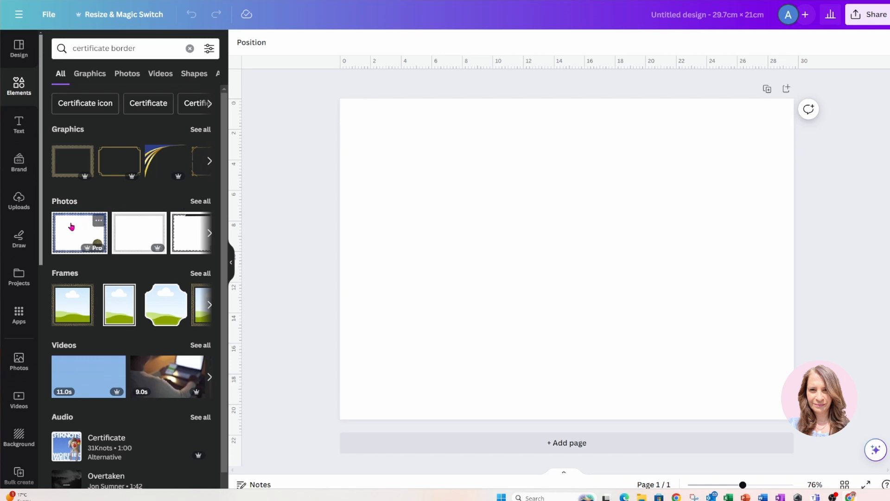
click(78, 232)
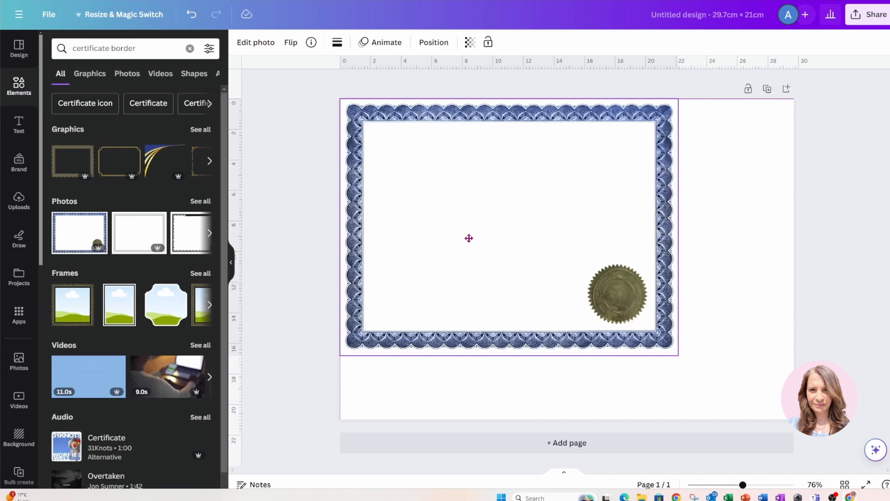
Resize the border to fill the page and bring up its photo edits
click(470, 238)
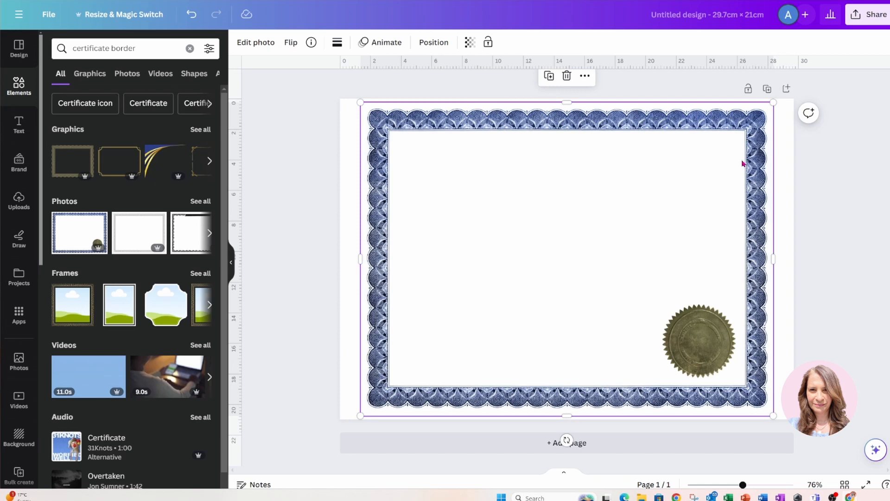
click(255, 42)
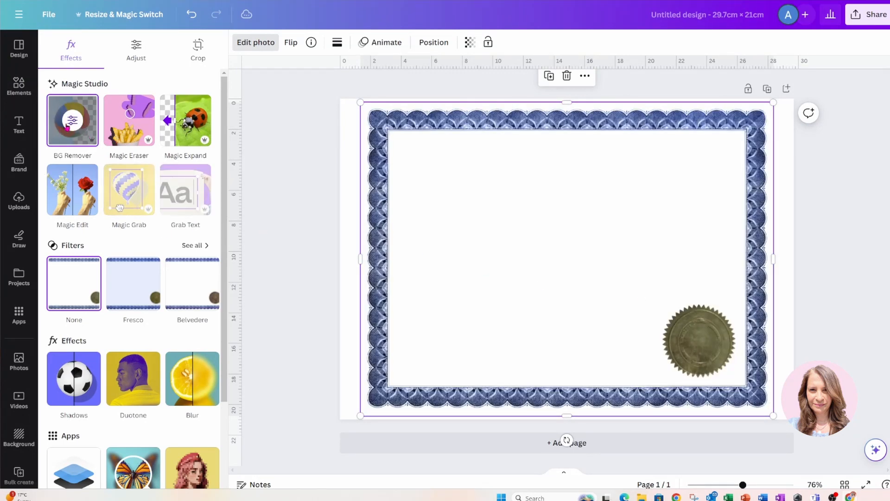
Try the Background Remover on the border, then leave it for the photo effects
click(72, 118)
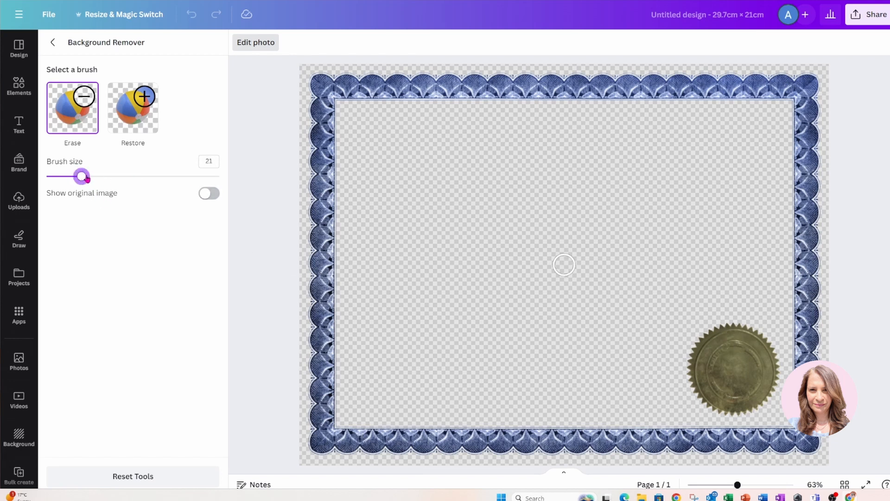
drag(82, 176, 141, 176)
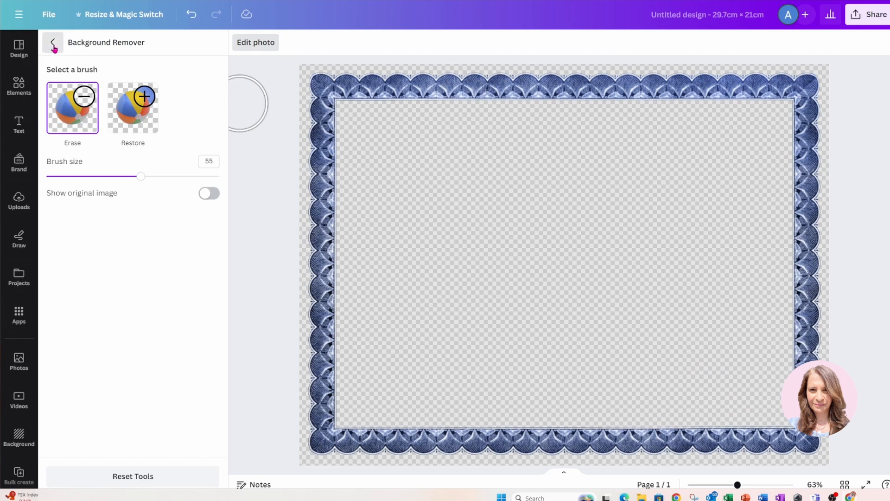
click(51, 42)
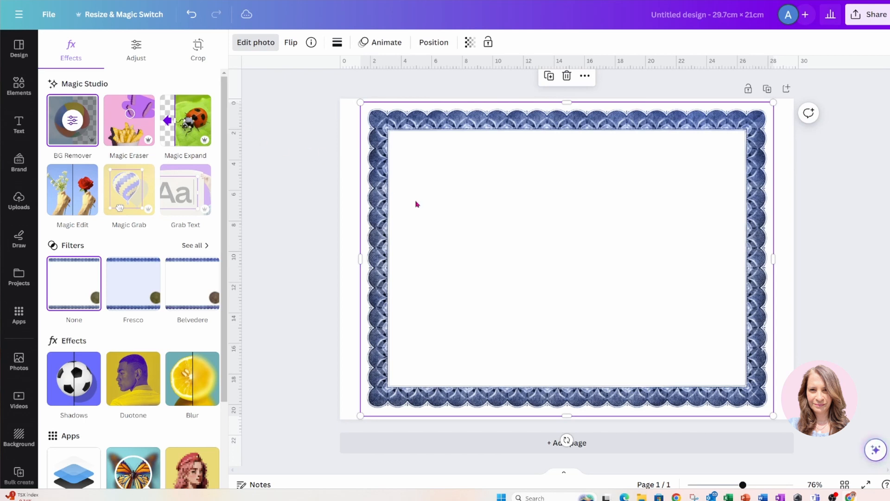
mouse_move(516, 263)
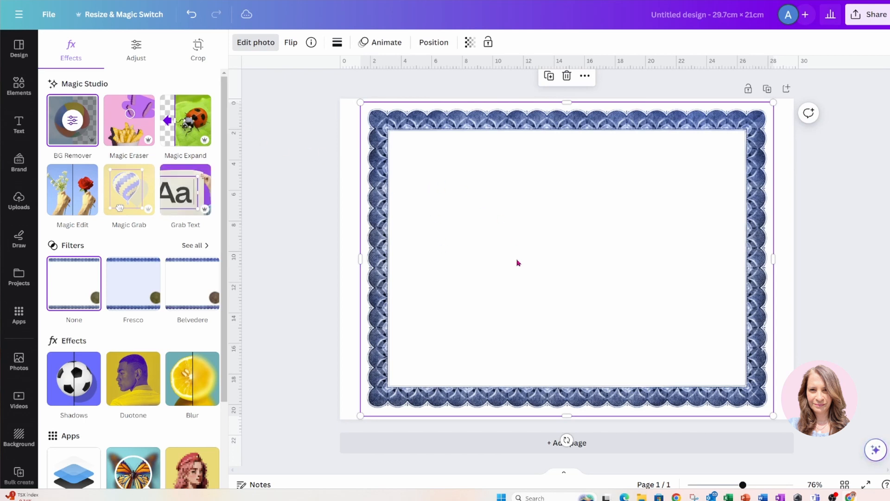
mouse_move(765, 269)
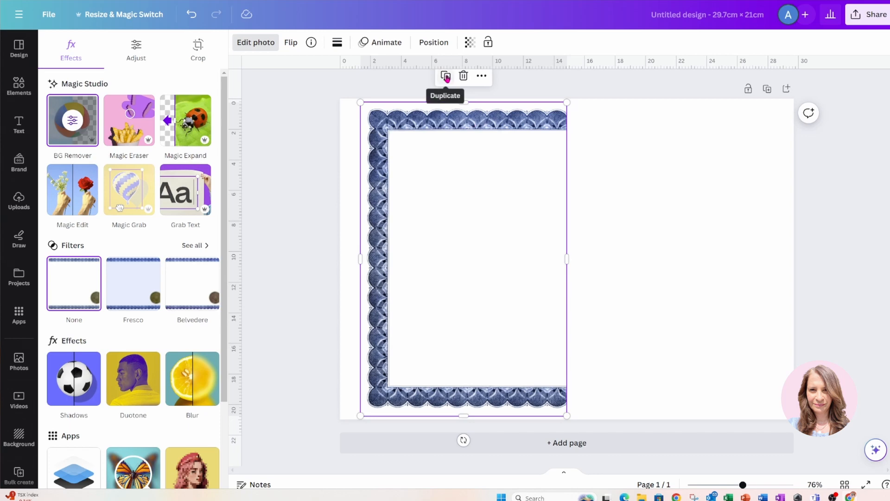
Duplicate the half-width border and flip the copy horizontally to complete the frame
click(446, 75)
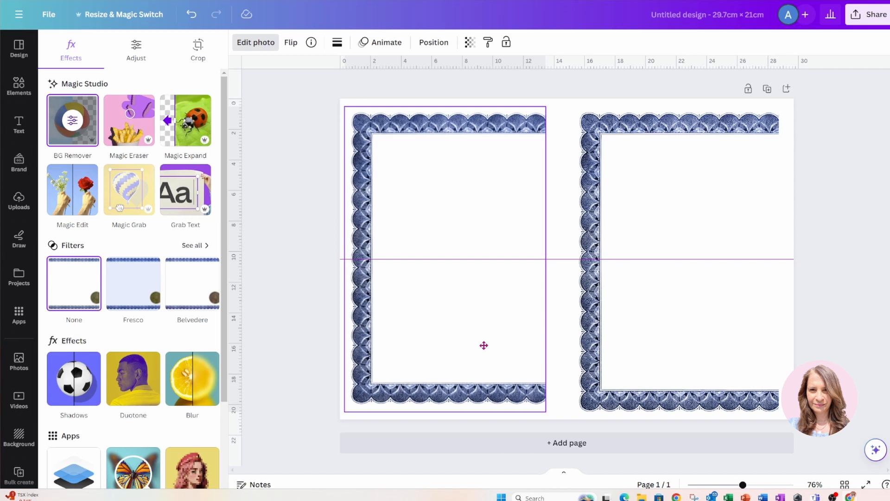
click(484, 345)
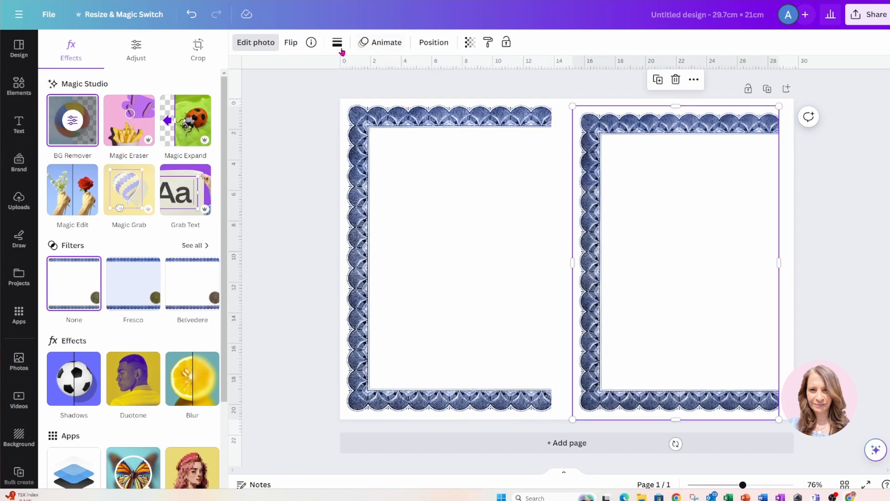
click(291, 42)
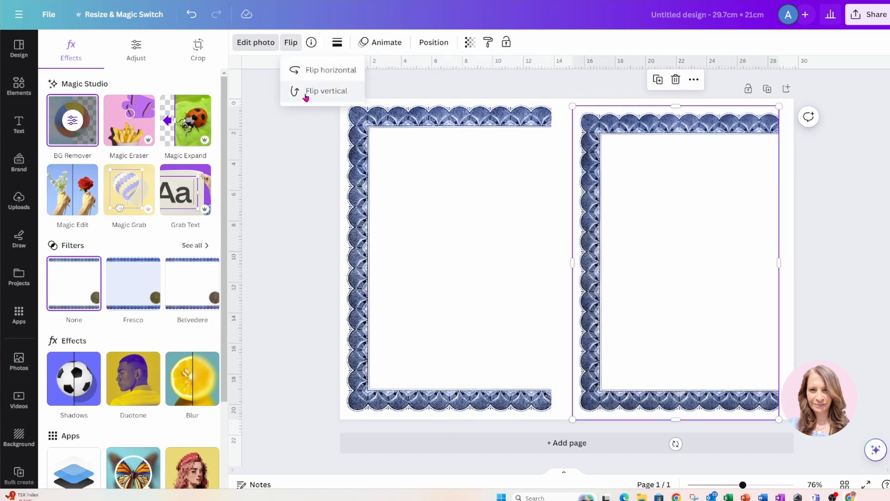
click(325, 91)
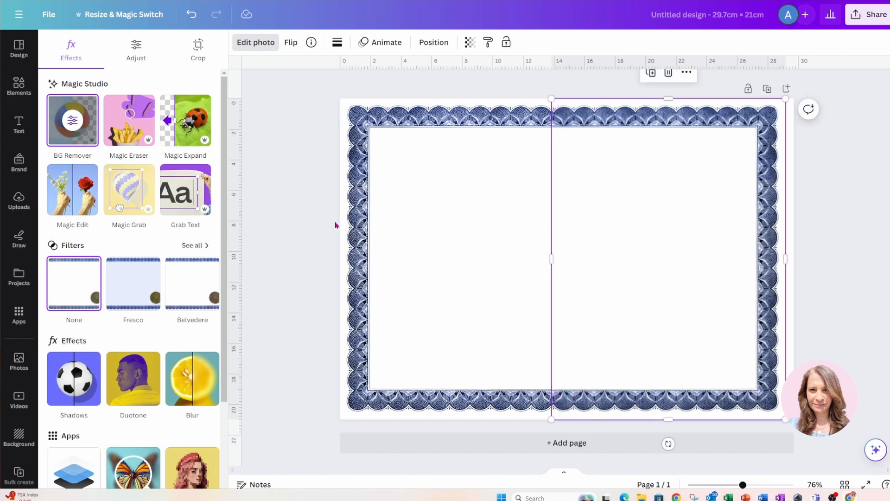
click(19, 86)
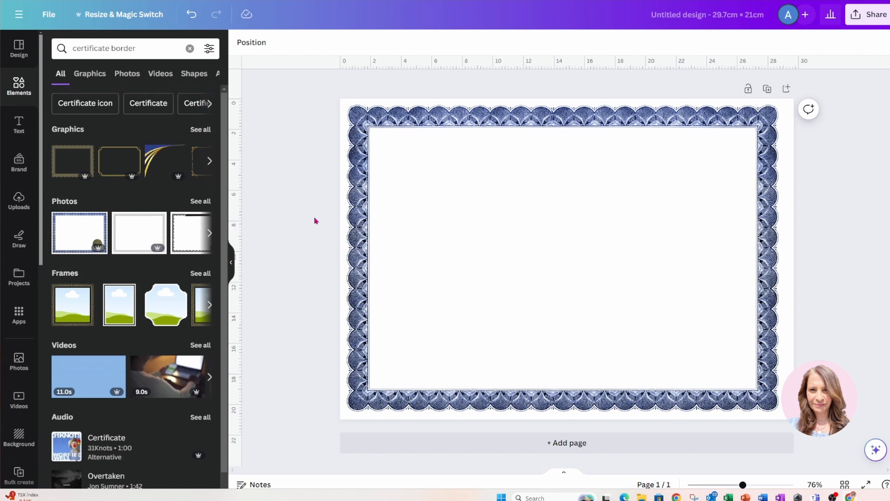
mouse_move(318, 213)
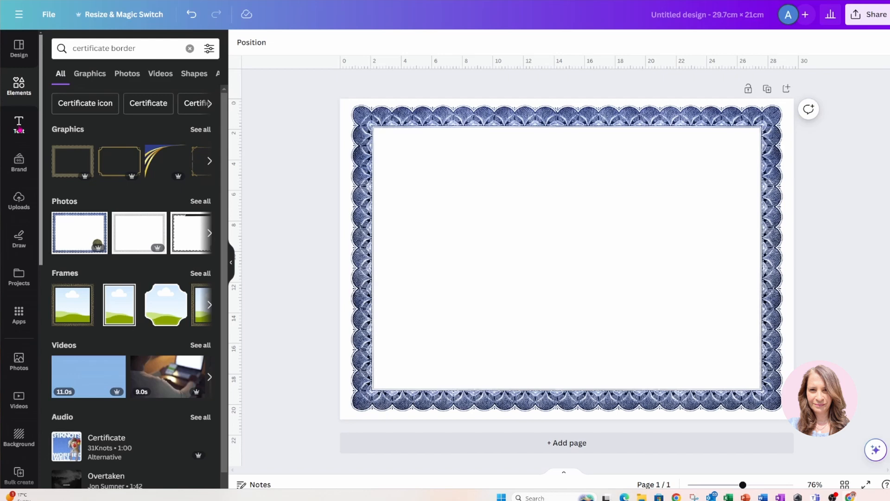
Add a text box at the top reading CERTIFICATE OF COMPLETION
click(18, 125)
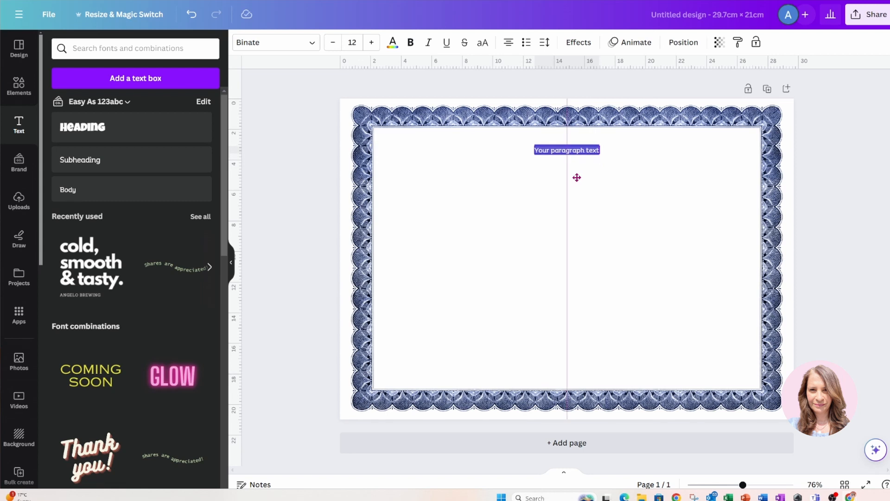
click(566, 150)
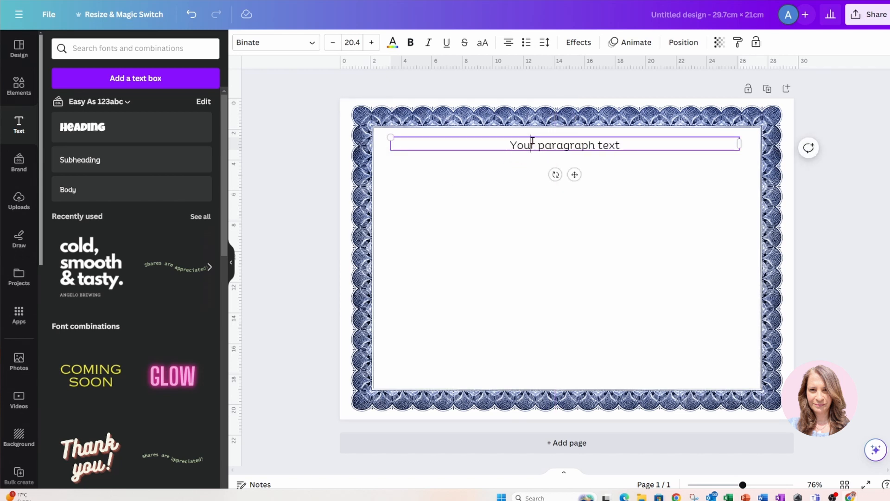
triple_click(564, 144)
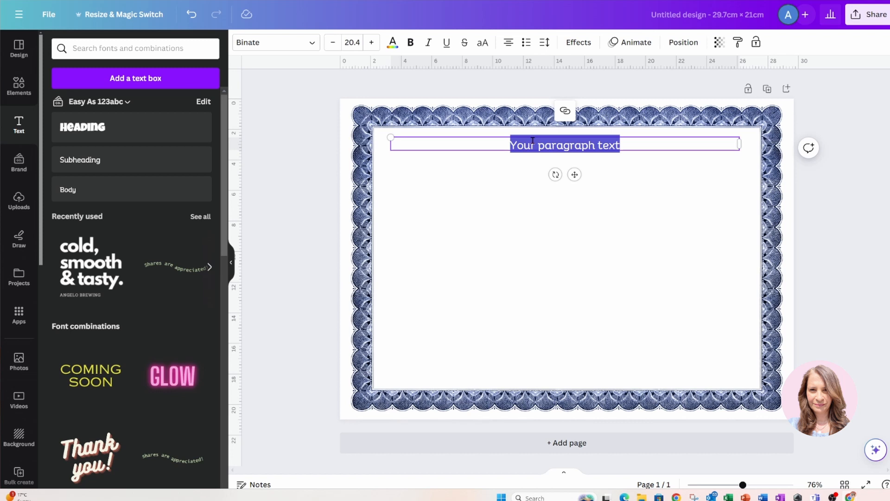
text(CERTIF)
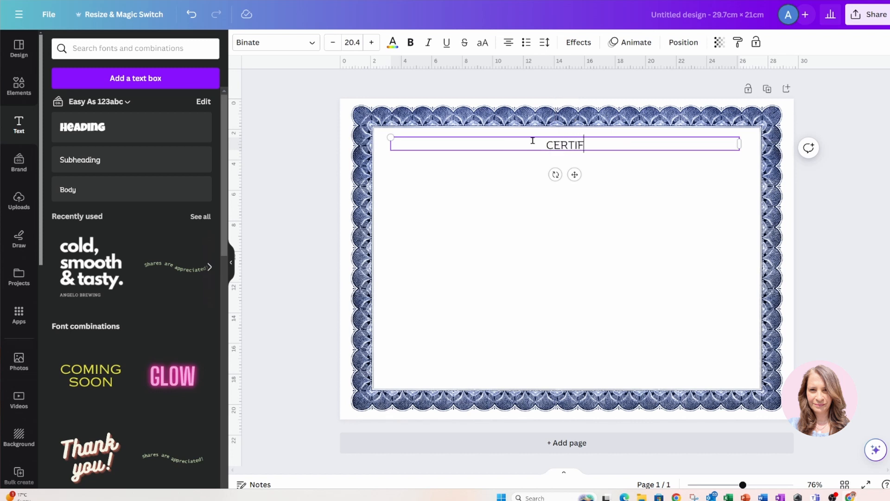
text(ICATE OF COMPLE)
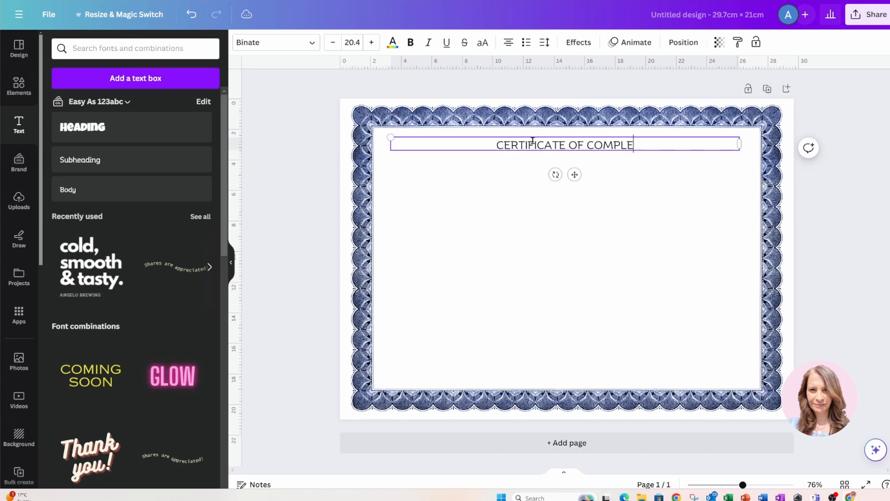
text(TION)
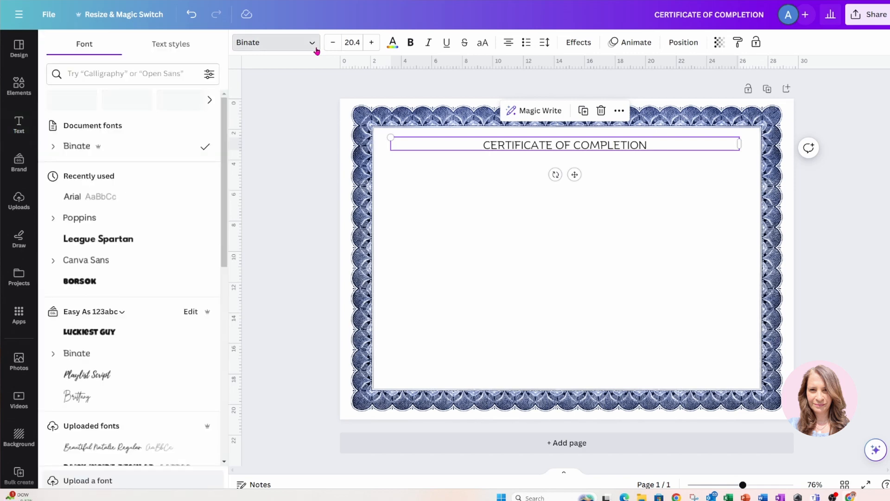
Set the heading in Arial at size 48, then shrink it to 41 to fit one line
scroll(down, 3)
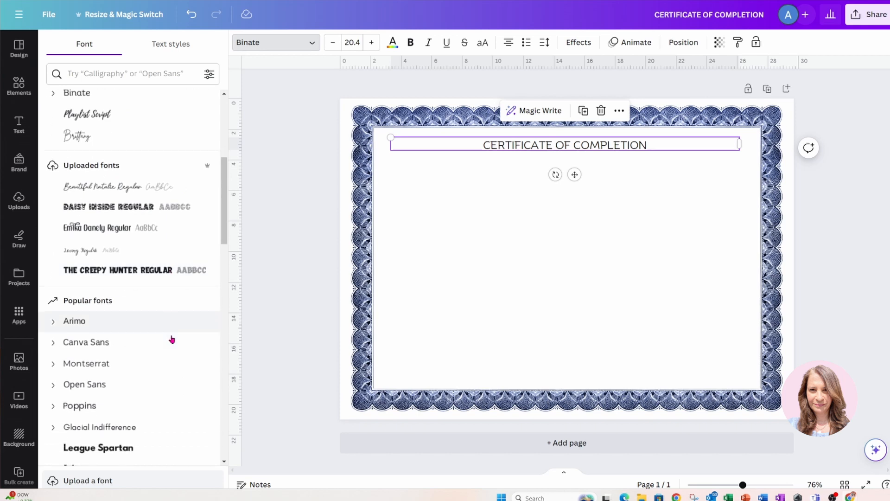
scroll(down, 3)
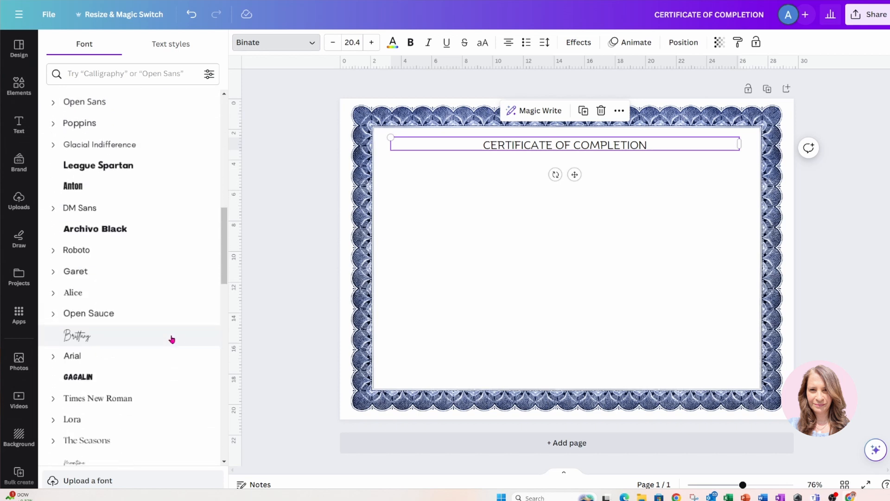
click(73, 355)
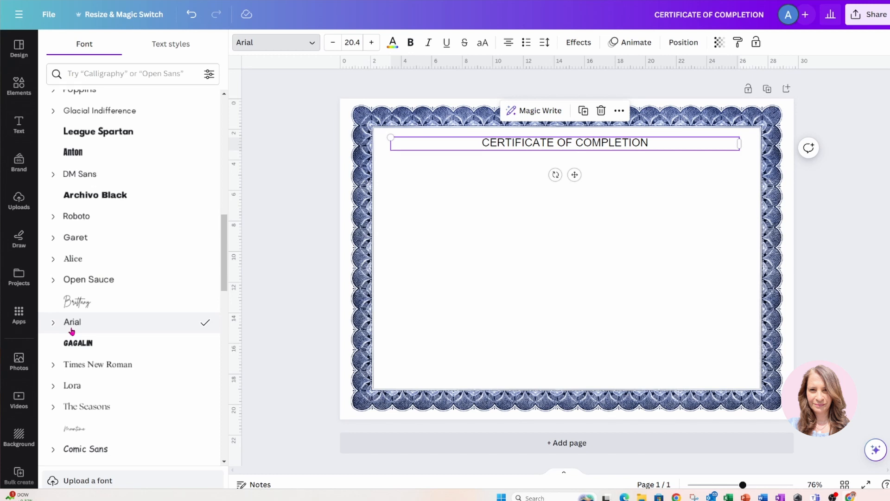
mouse_move(429, 152)
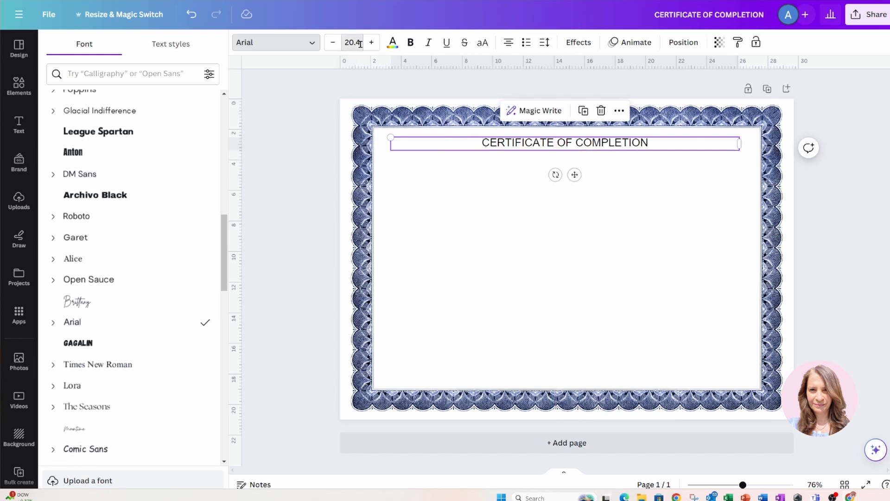
click(353, 42)
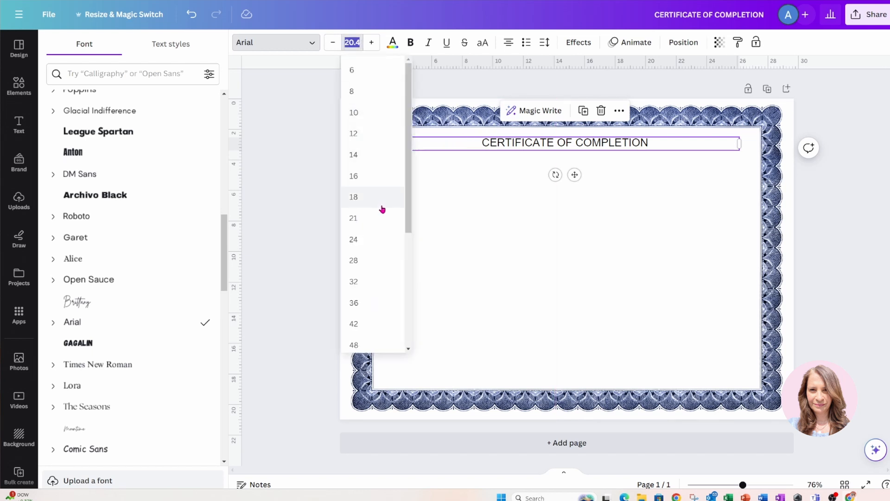
scroll(down, 3)
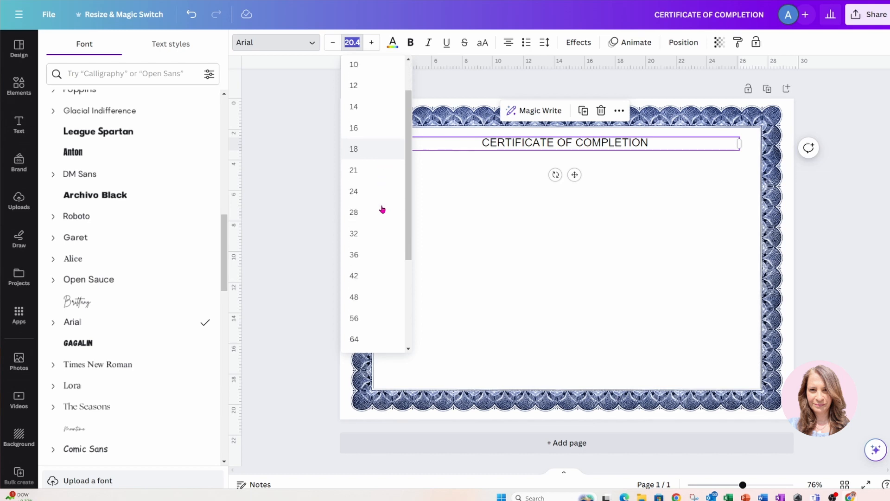
click(353, 296)
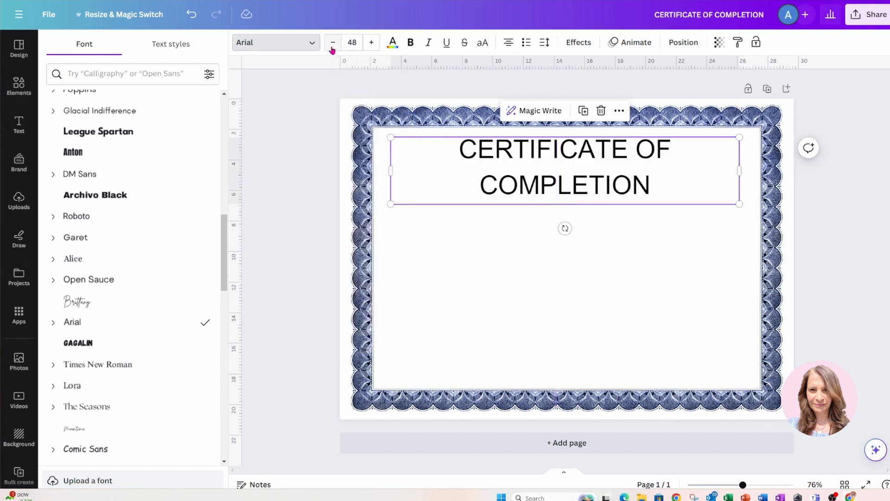
click(333, 41)
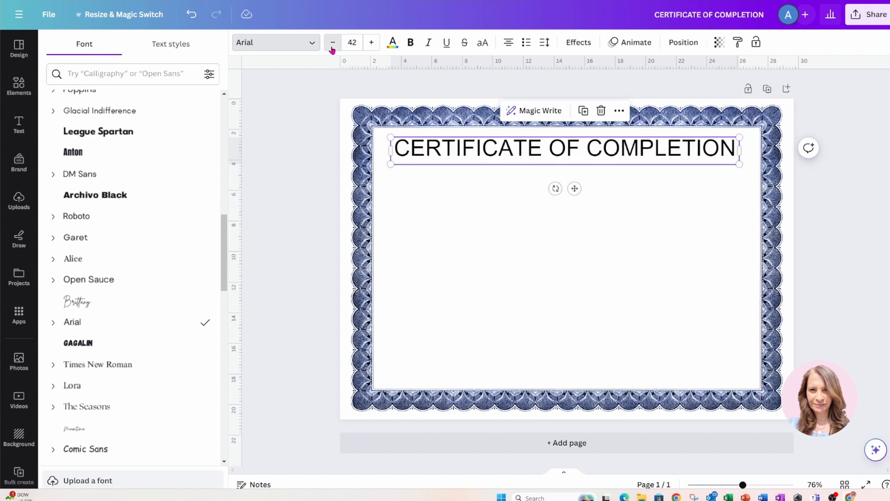
click(332, 41)
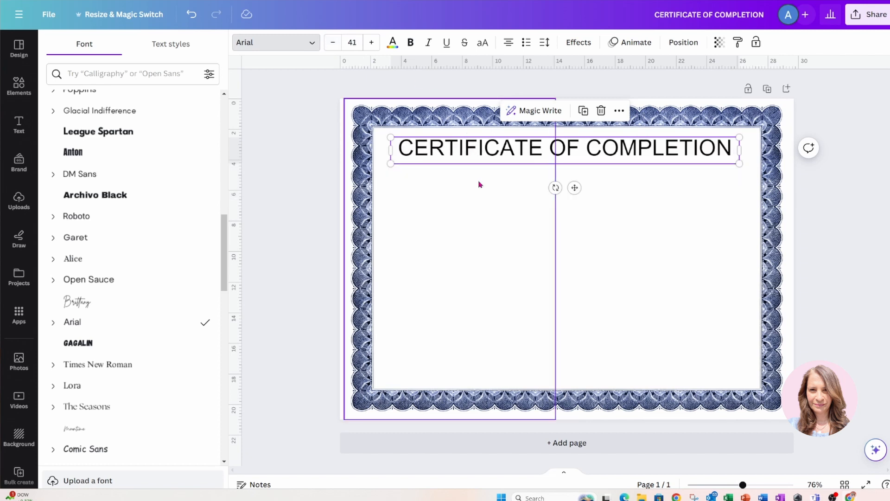
click(19, 125)
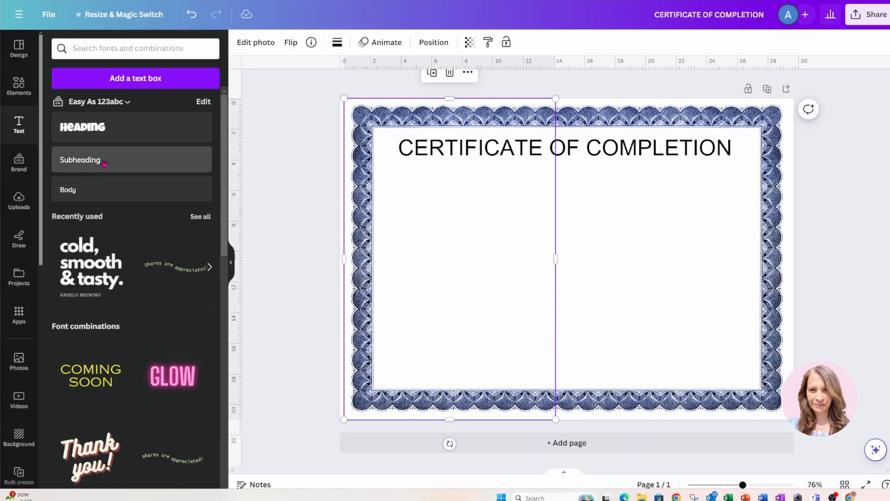
Add a subheading reading 'This is to certify that' beneath the heading
click(80, 159)
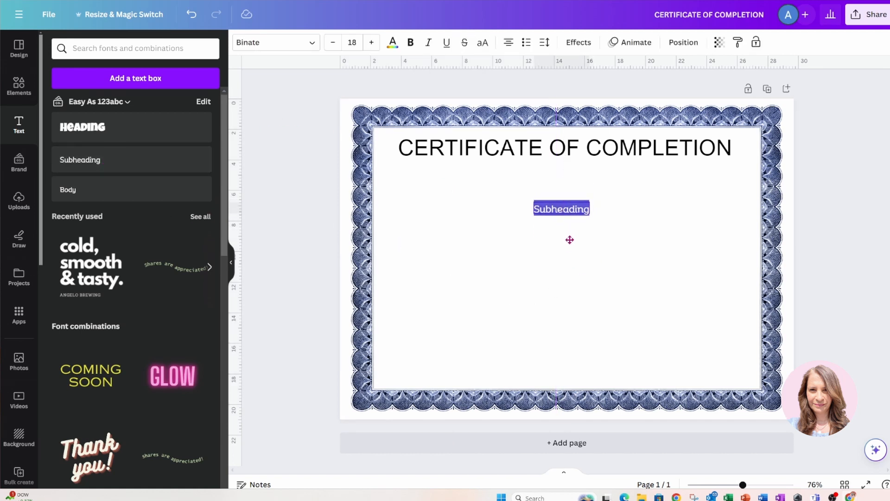
click(561, 209)
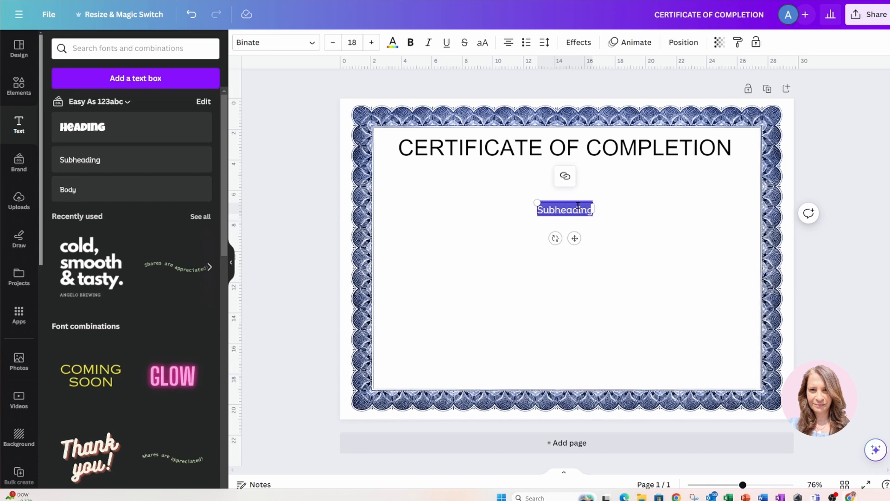
text(tHIS IS TO)
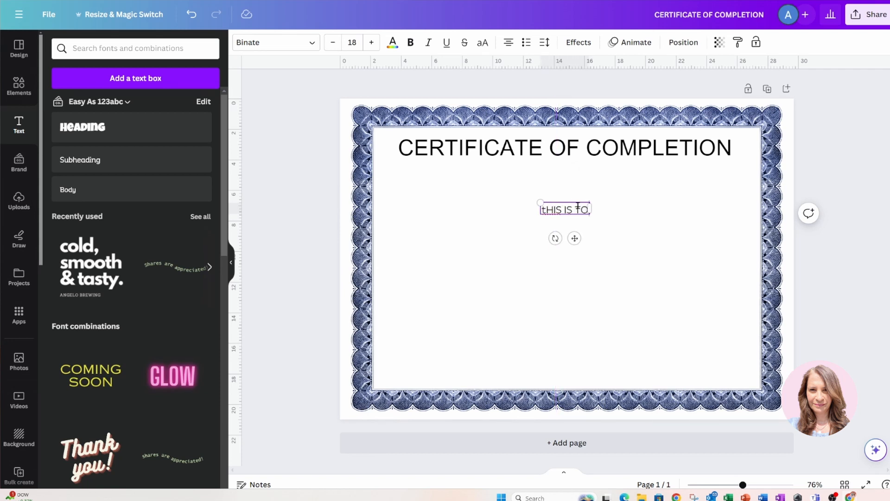
text(CERTIFY)
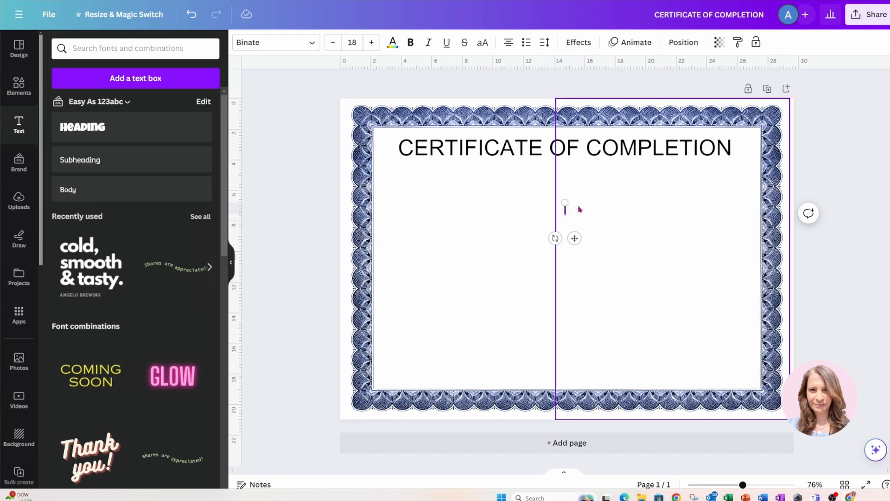
text(This is to certify tha)
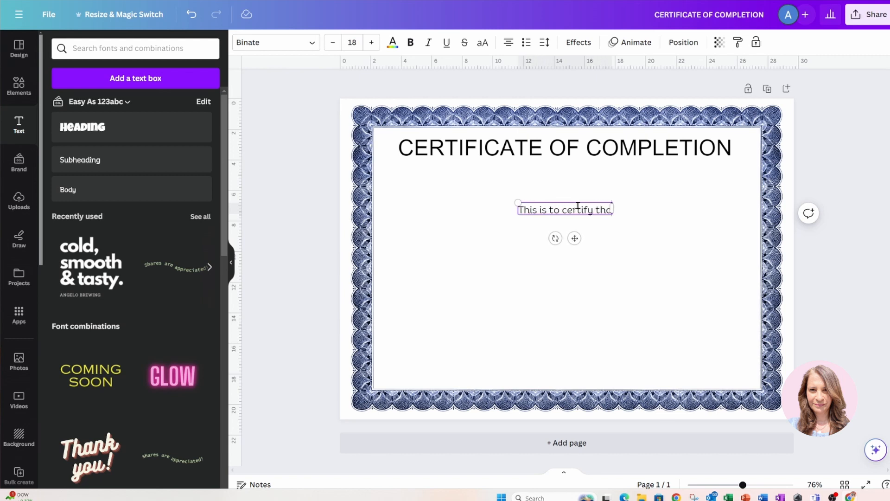
click(633, 244)
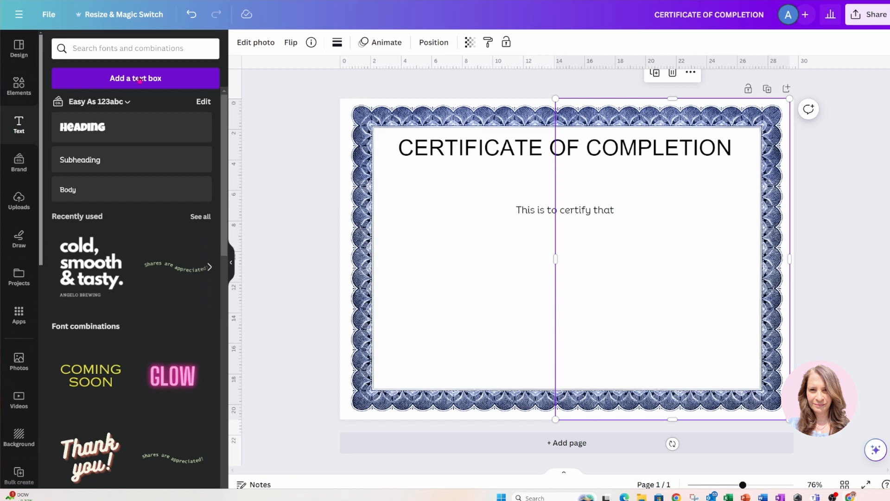
Add the name John Smith in Petit Formal Script below the certify line
click(135, 77)
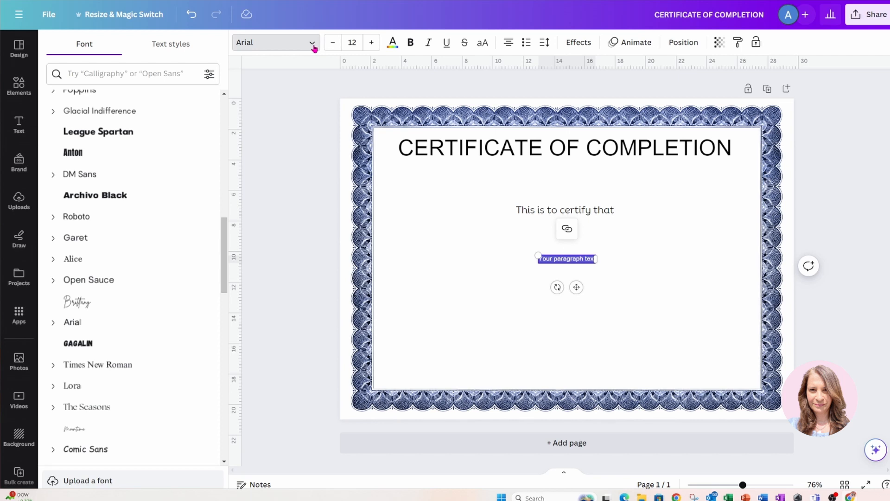
click(130, 74)
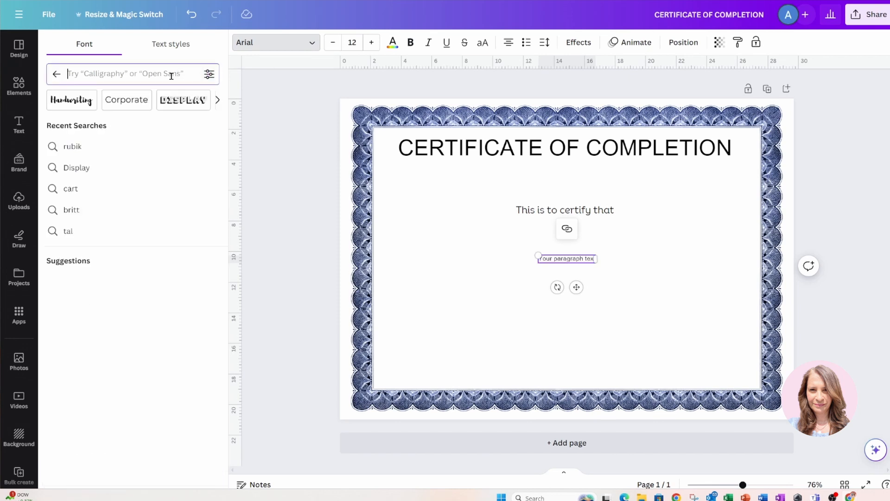
text(peti)
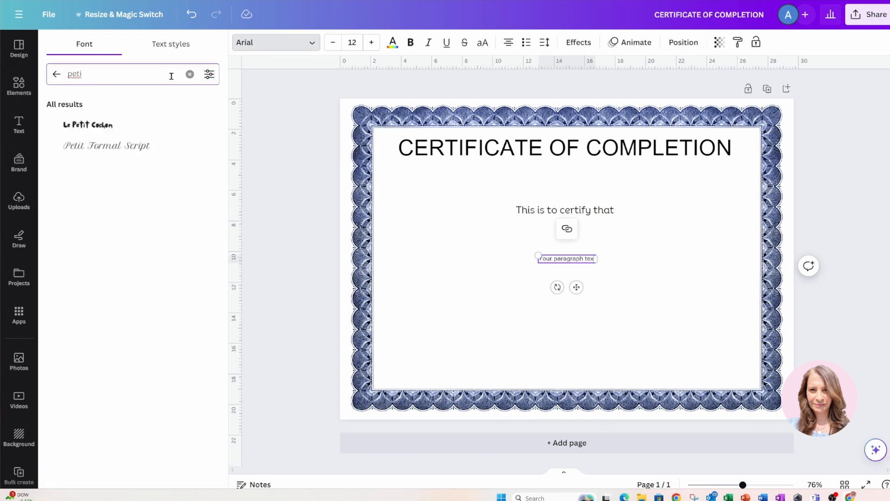
click(105, 146)
text(John)
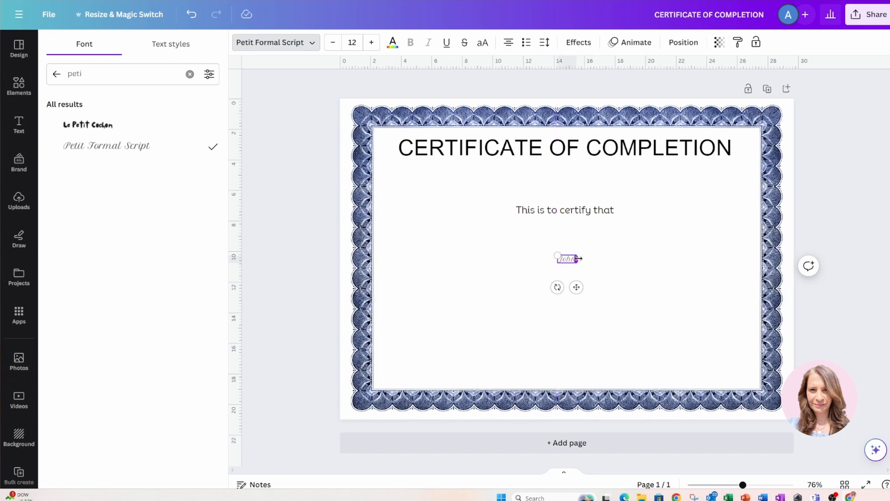
text(Smith)
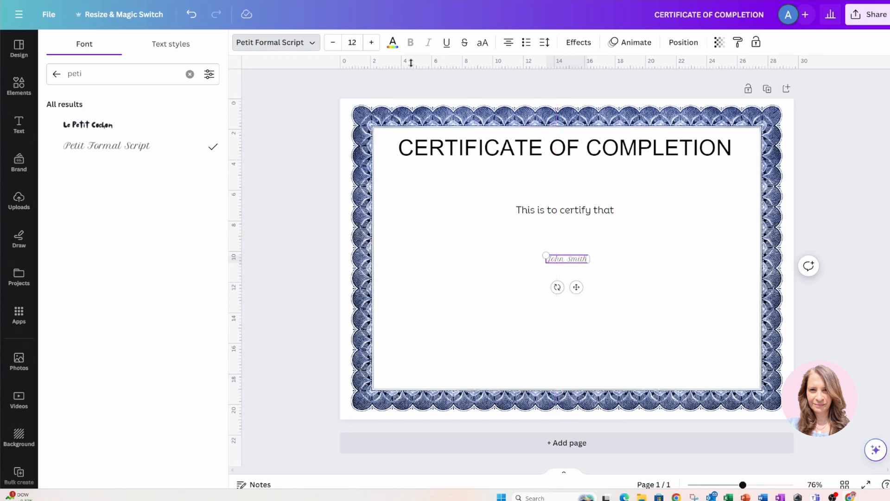
click(371, 42)
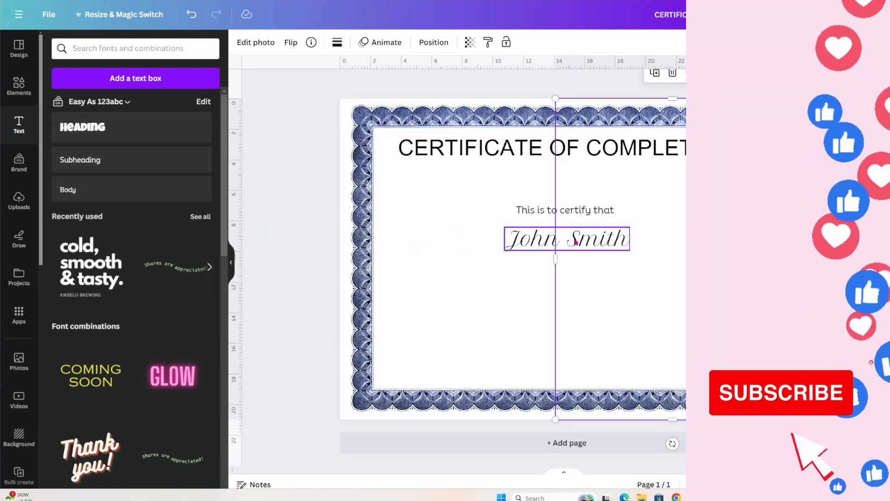
Add a text box stating successful completion of the Canva Beginner's Course
click(565, 233)
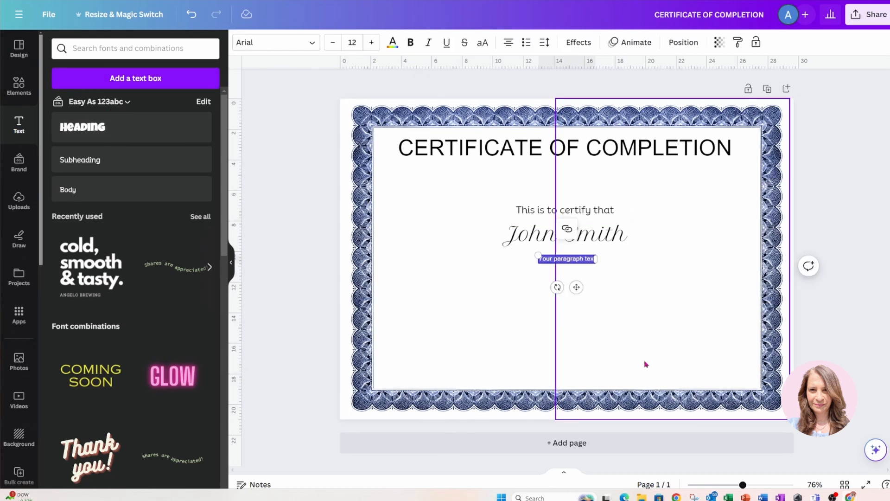
click(645, 364)
text(Succesfully completed)
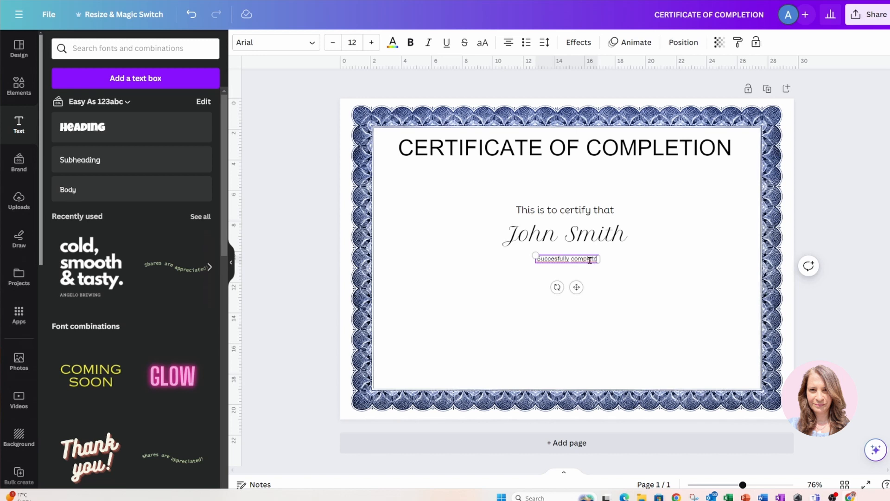
text(the Canva Beginner's)
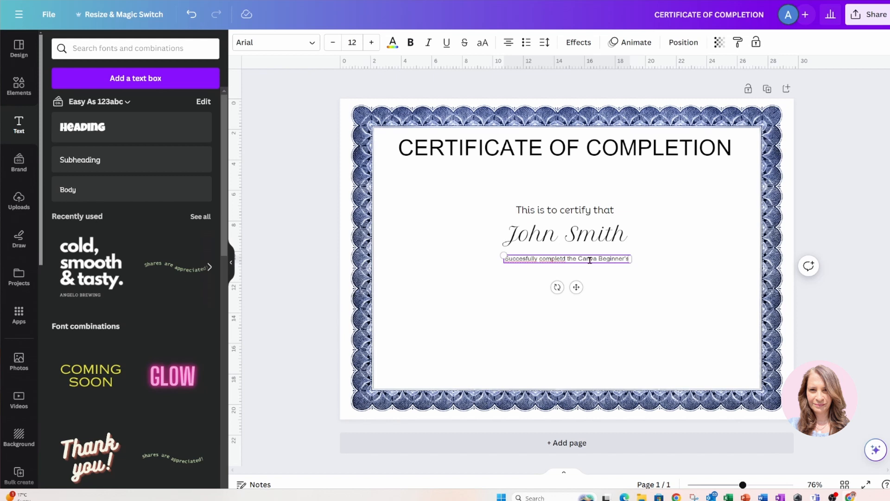
text(Course)
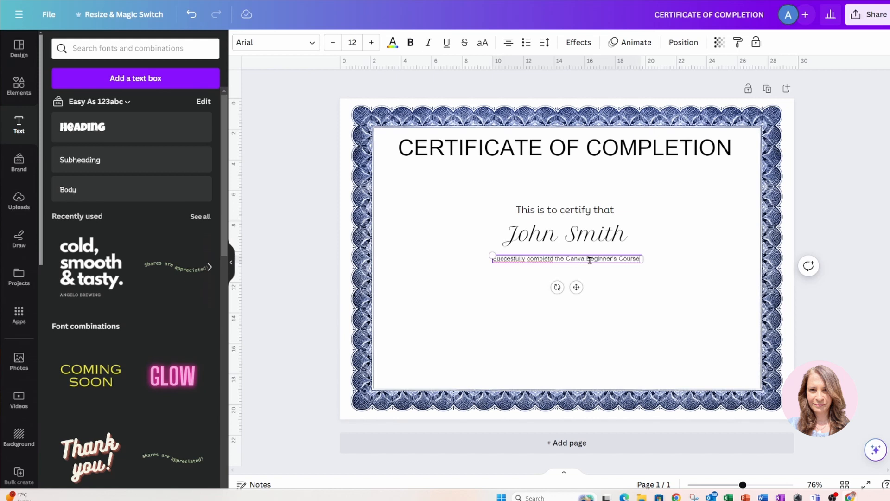
click(566, 259)
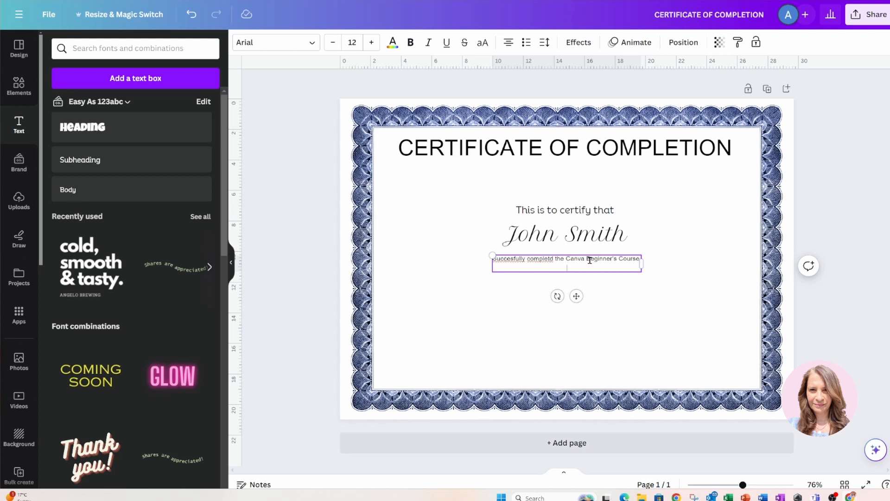
Add a second line 'Skills and knowledge acquired:' listing Canva basics, user interface and design
text(Skills and)
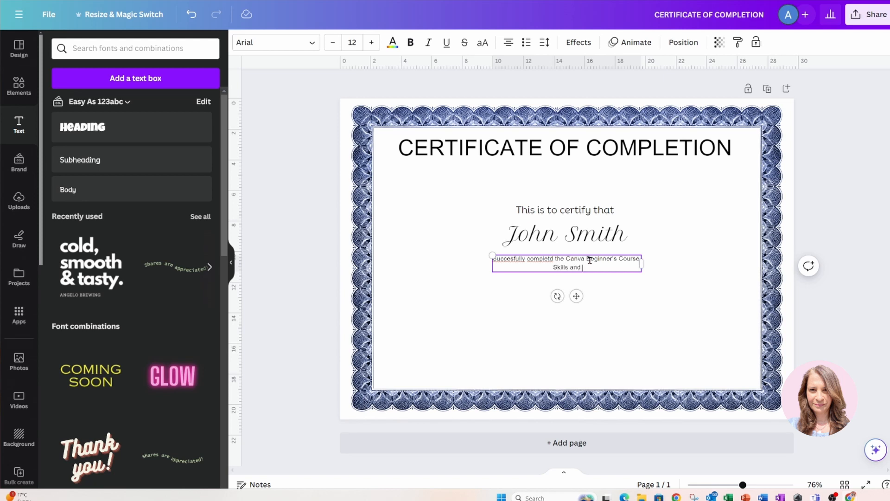
text(knowledge)
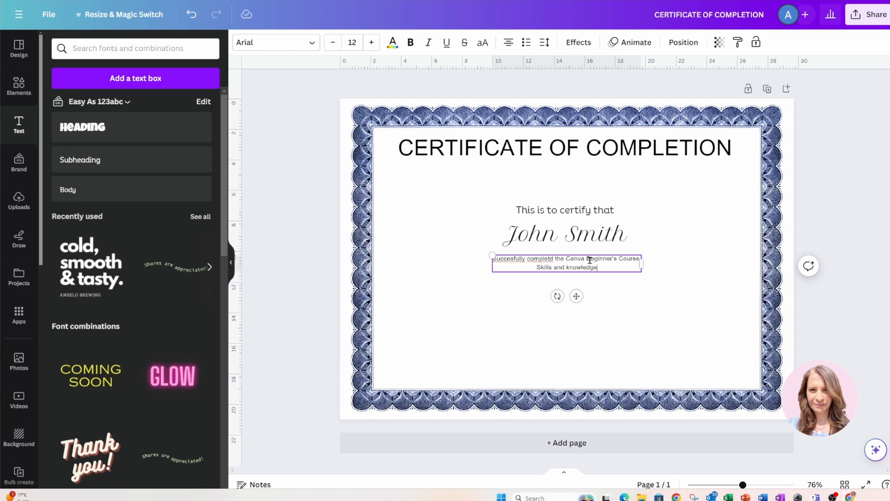
text(acquired:)
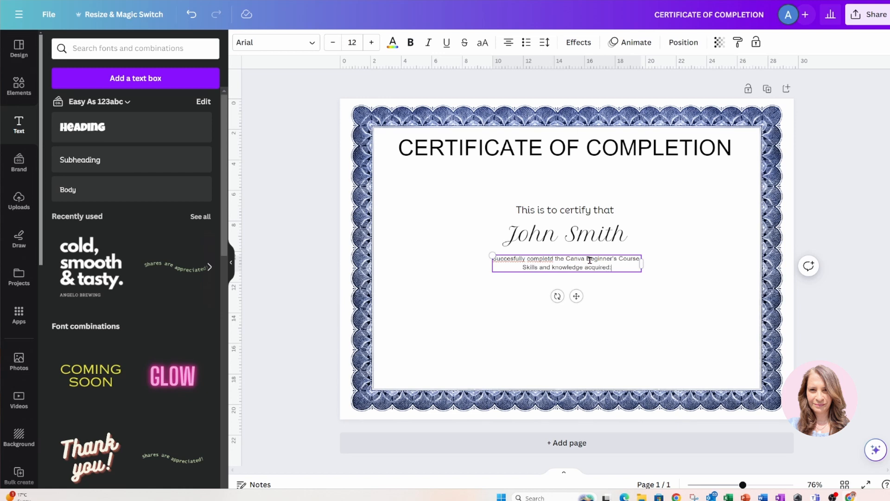
text(C)
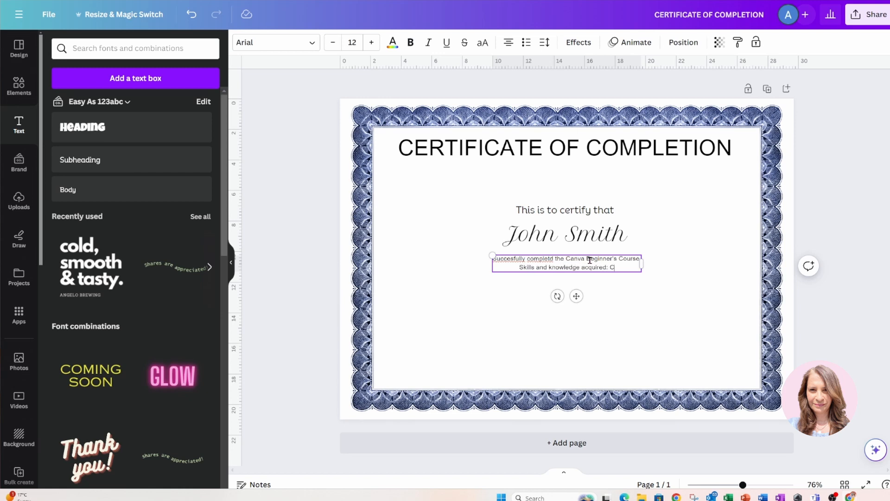
text(anva B)
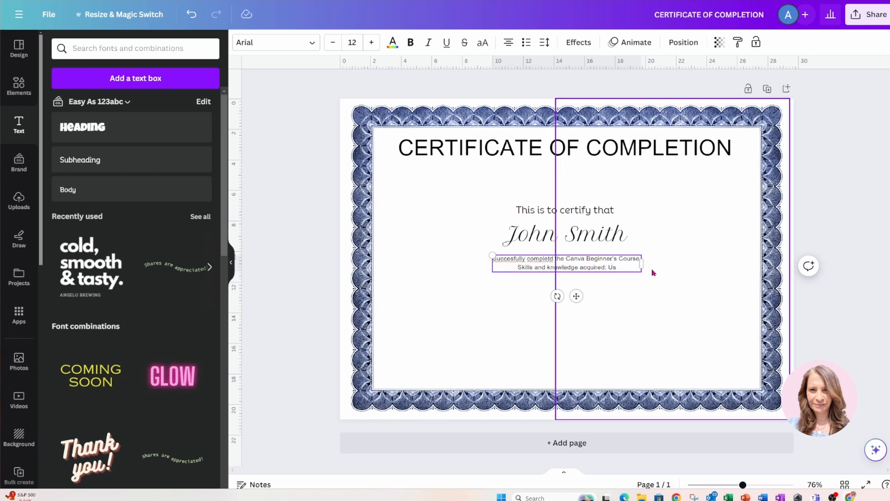
text(User Interface Basics and Canva Beginner's C)
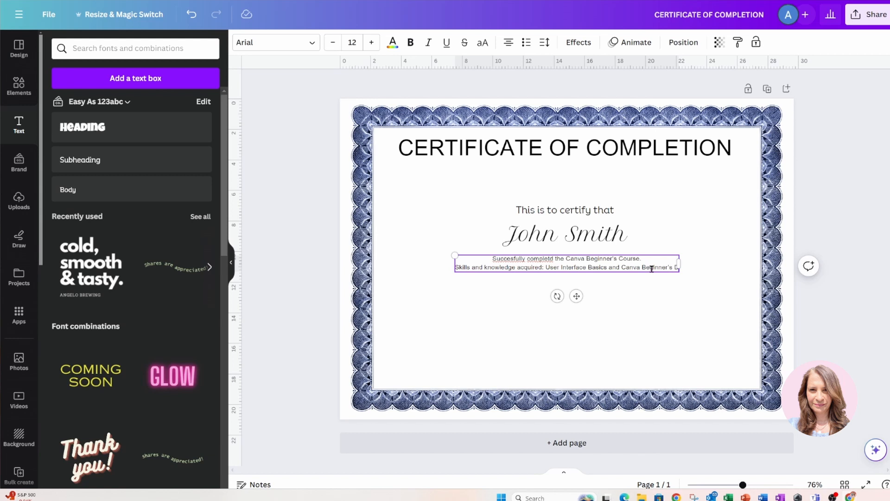
text(Design)
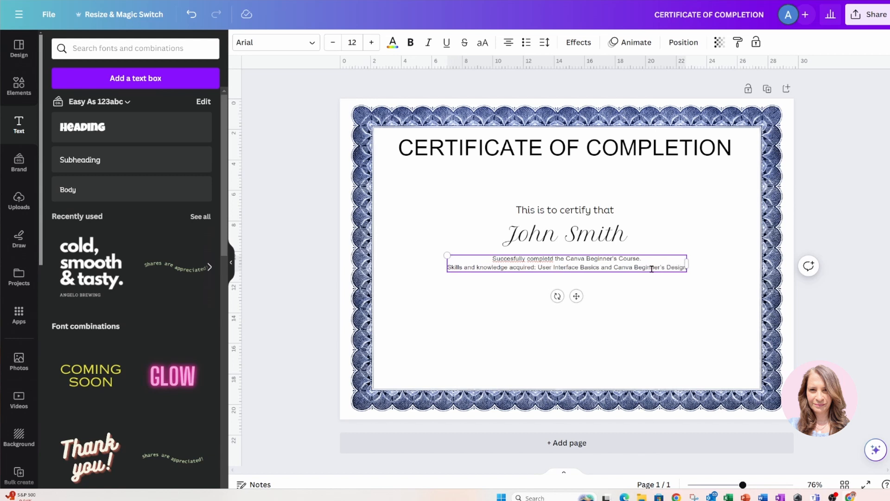
Correct the misspelled word to 'completed' using the spelling suggestions
right_click(509, 259)
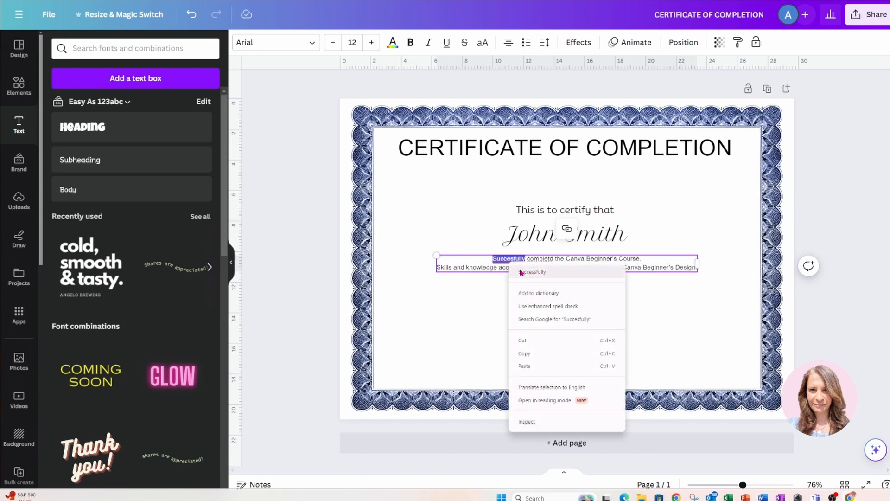
right_click(532, 259)
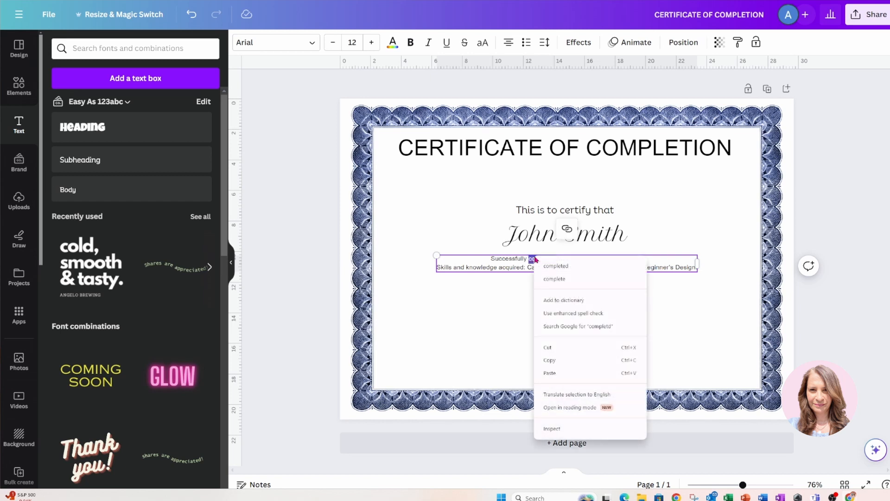
click(555, 266)
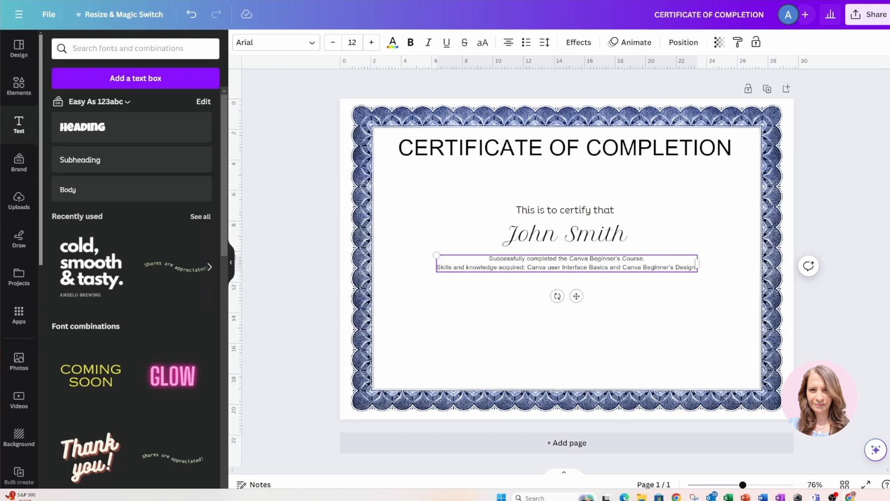
Adjust the course text to about 18 pt so it wraps neatly beneath the name
click(371, 42)
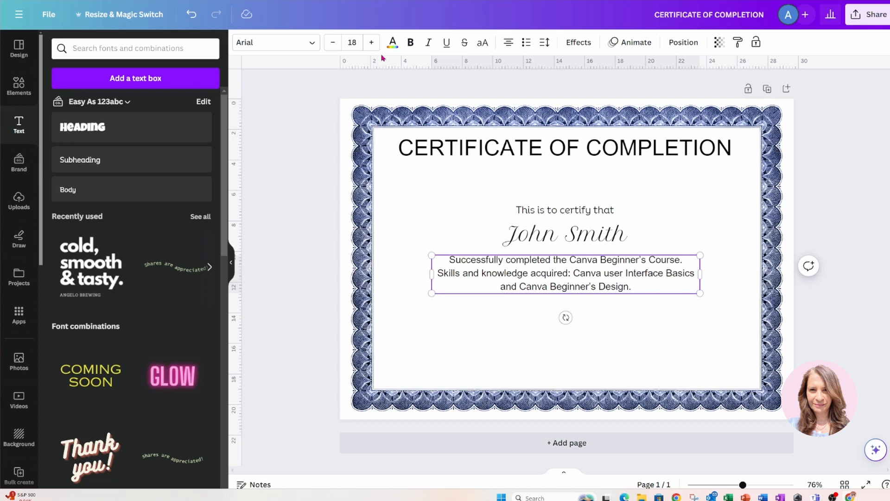
click(332, 42)
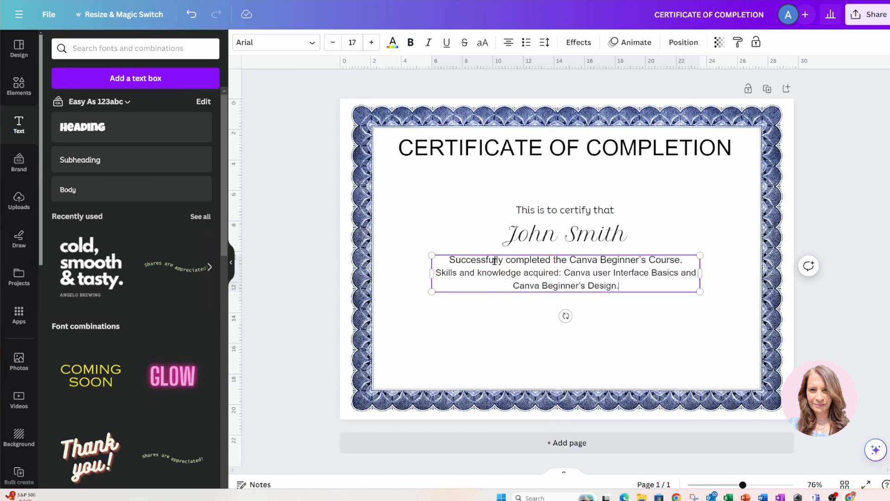
click(371, 42)
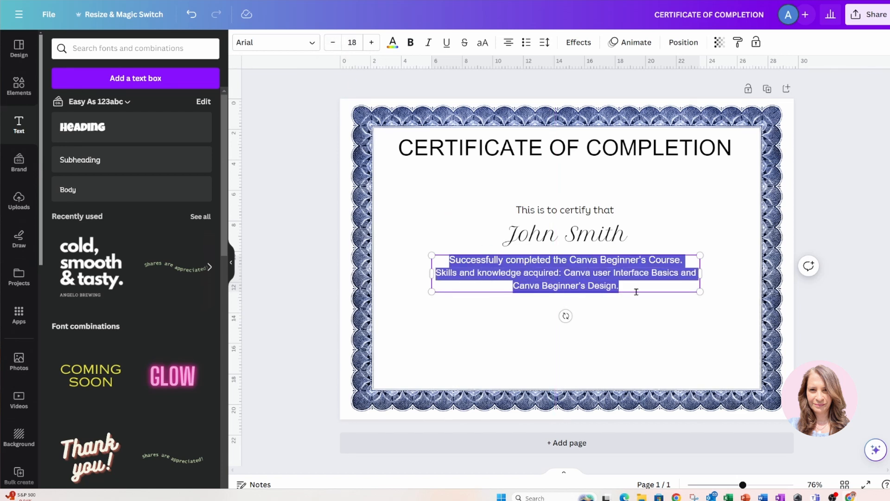
click(352, 42)
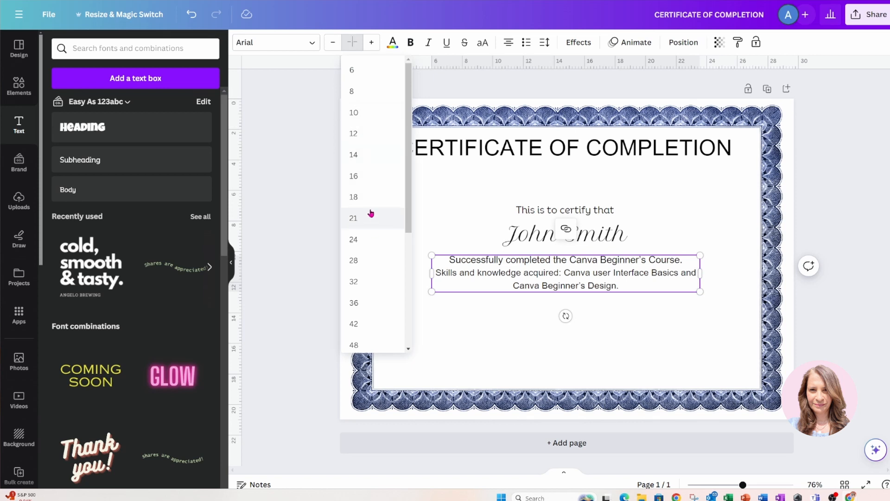
click(353, 175)
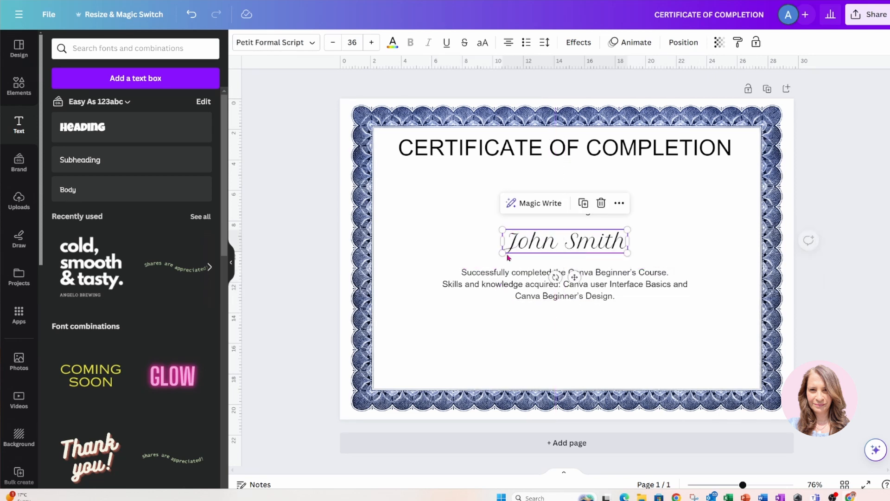
click(495, 337)
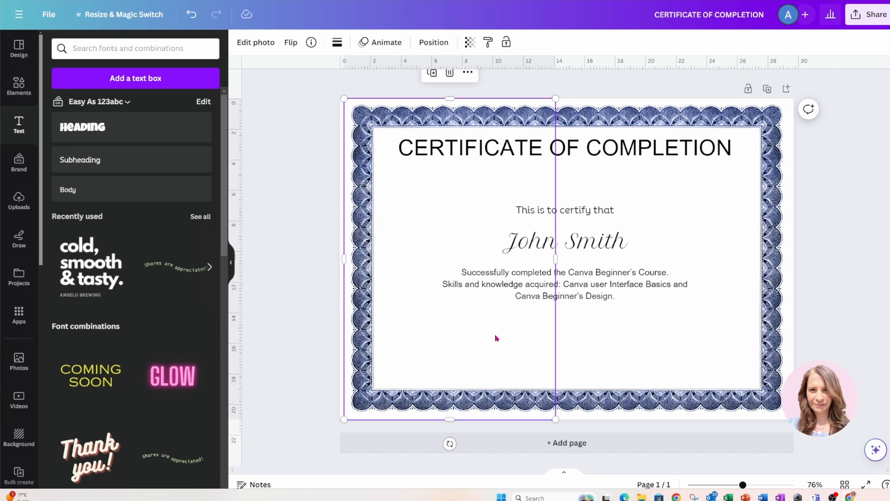
Add a silver rosette seal element centred below the course description
click(136, 48)
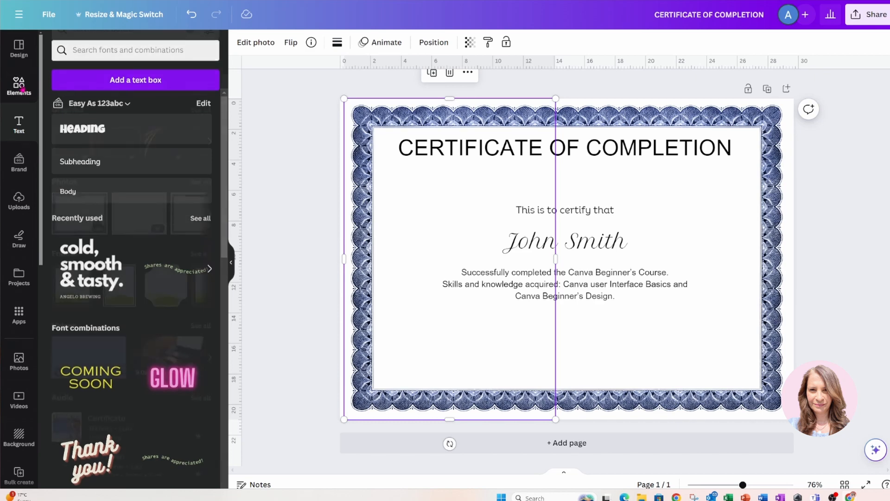
click(135, 48)
text(silver seal)
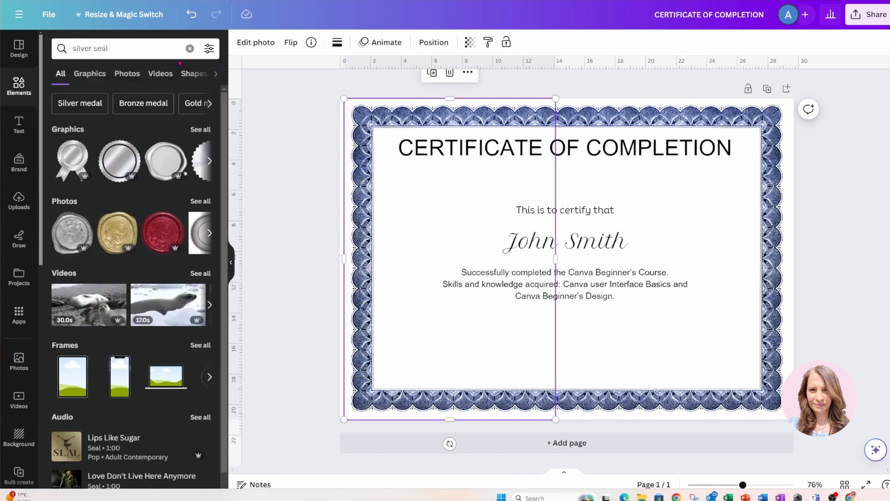
click(73, 160)
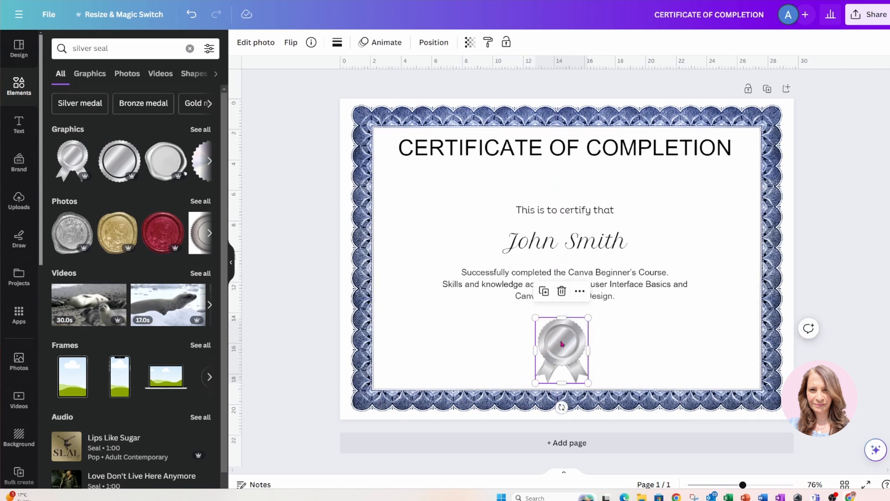
click(512, 335)
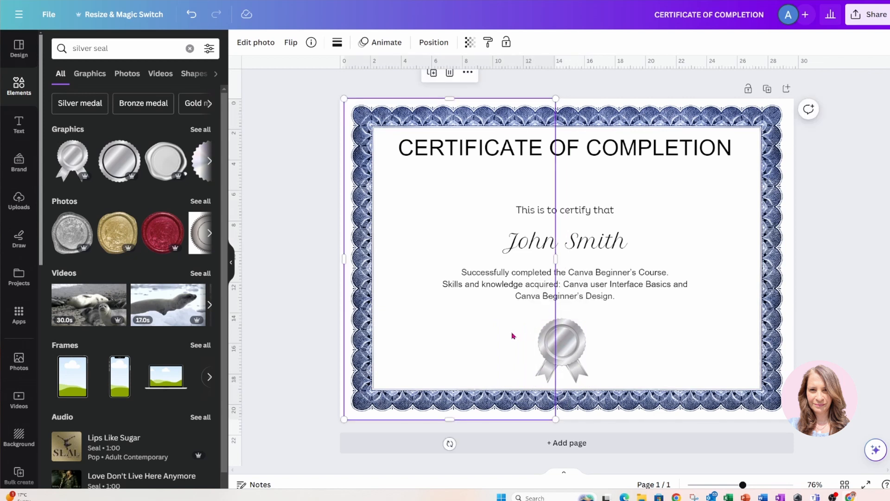
click(560, 350)
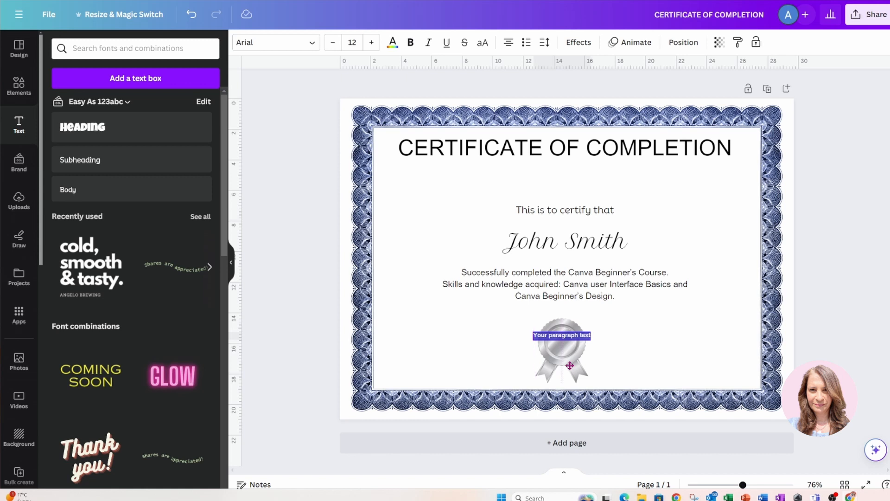
Make the seal text read 'Awarded 2024' in bold, spaced so it sits on two lines
click(560, 335)
text(Awarded)
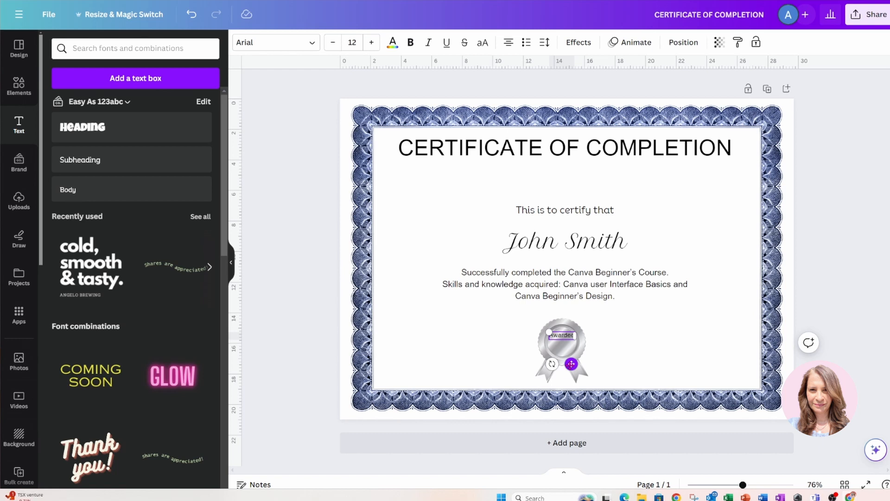
text(2024)
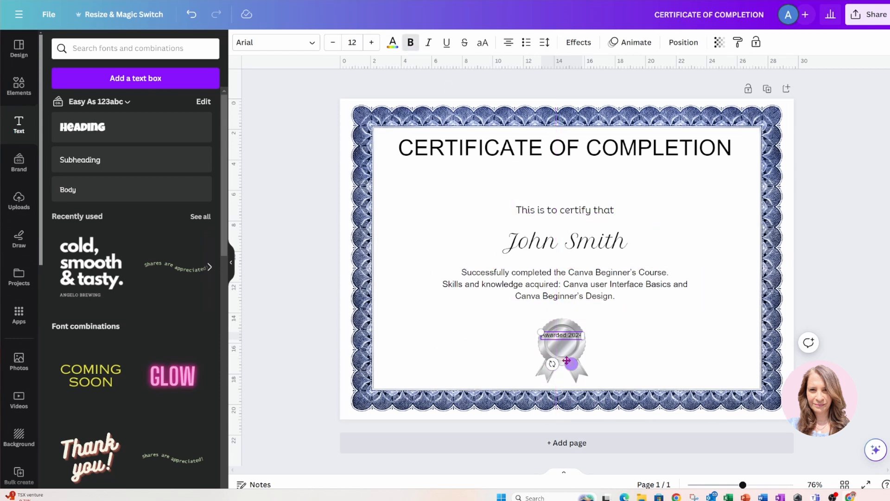
click(565, 241)
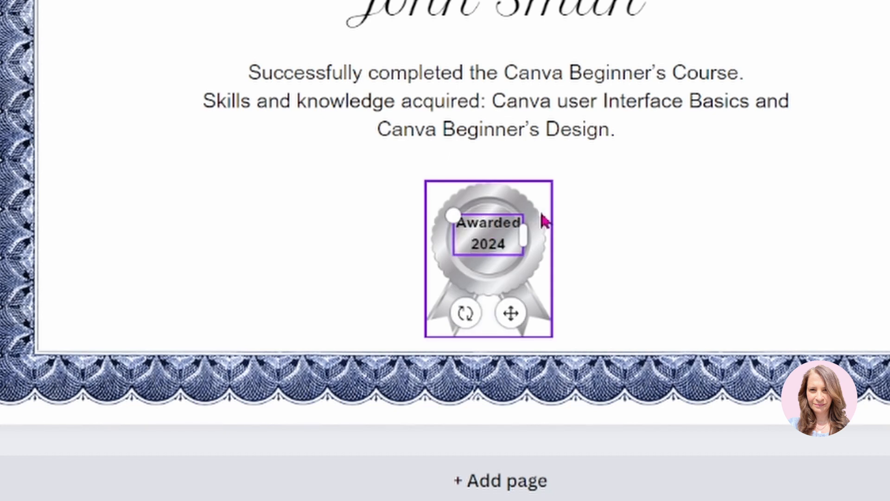
click(510, 312)
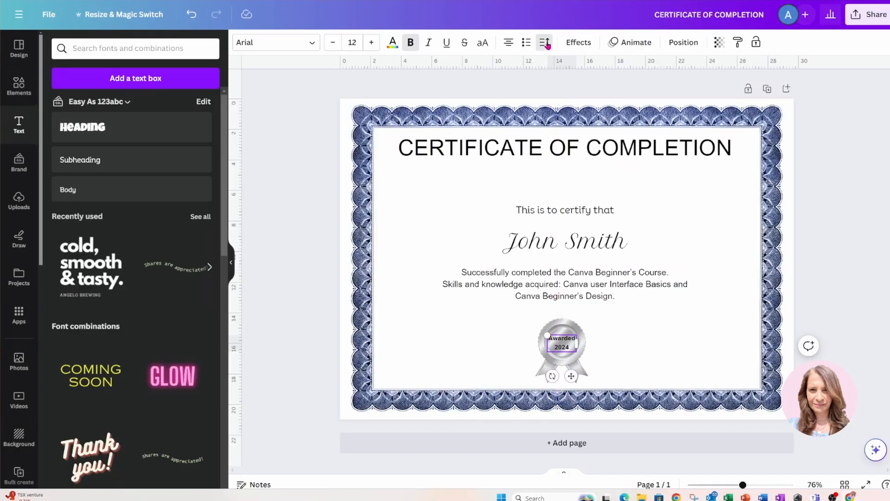
click(544, 42)
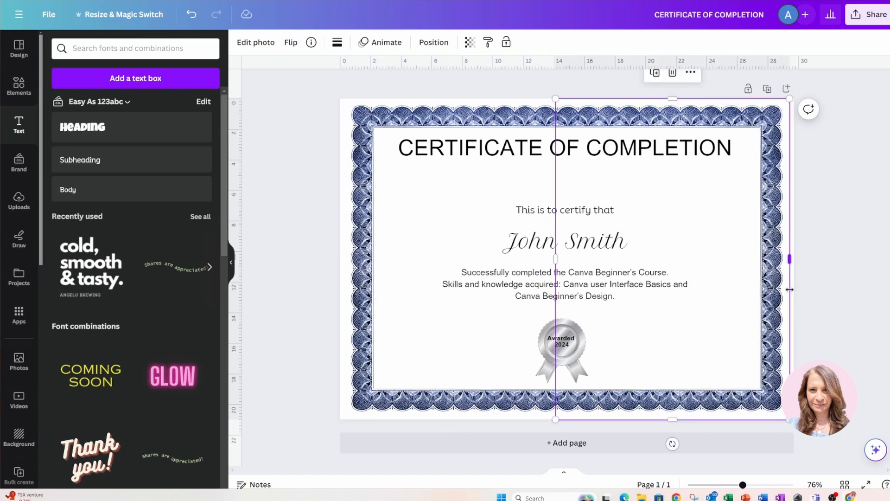
mouse_move(517, 85)
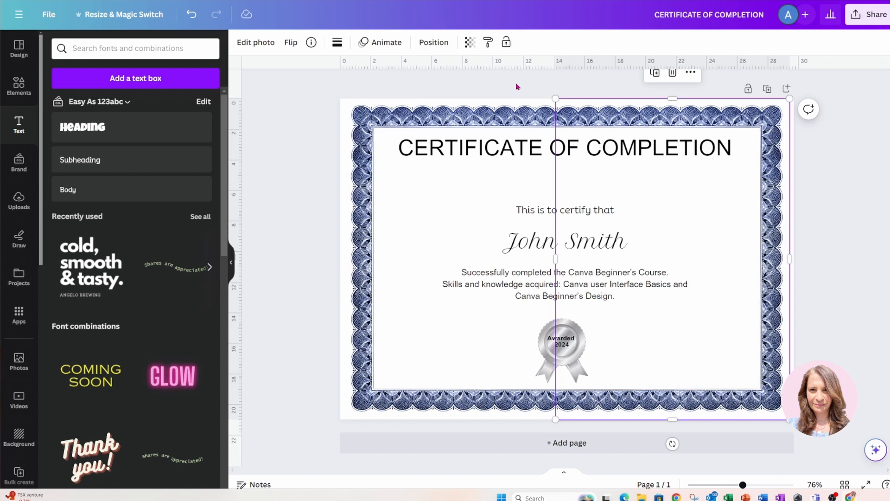
Group the two border-half layers from the Position > Layers list into one element
click(433, 42)
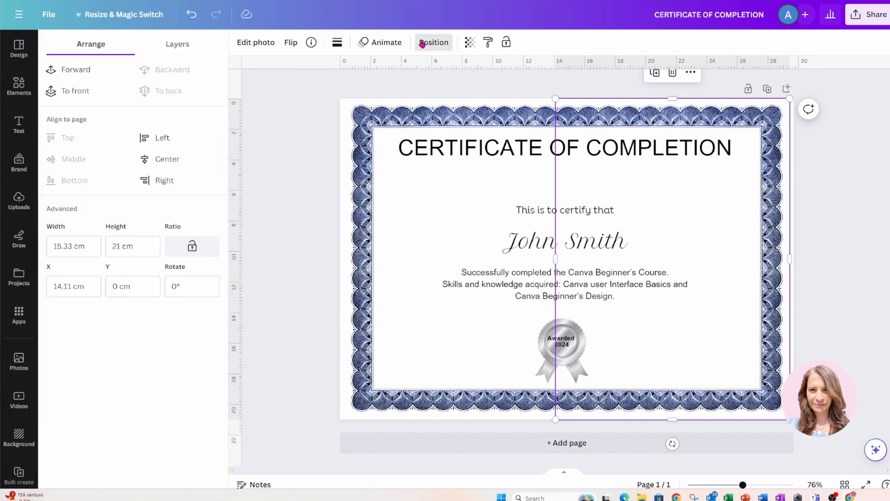
click(176, 44)
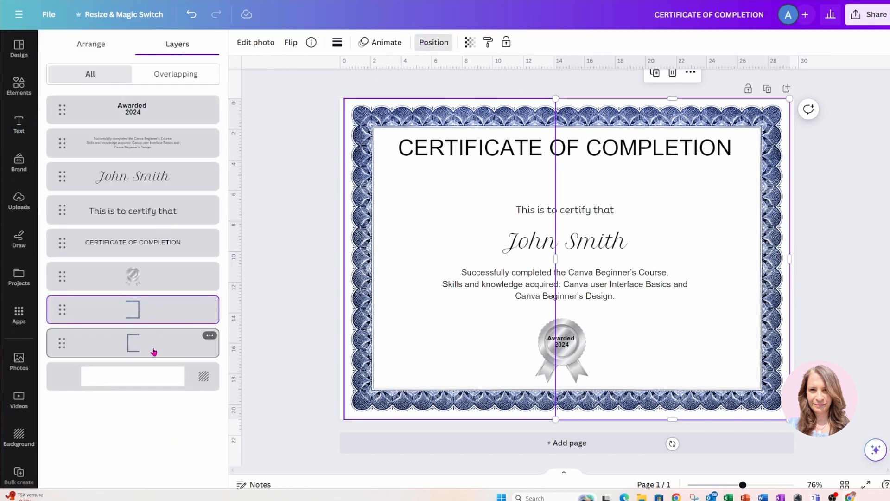
click(132, 342)
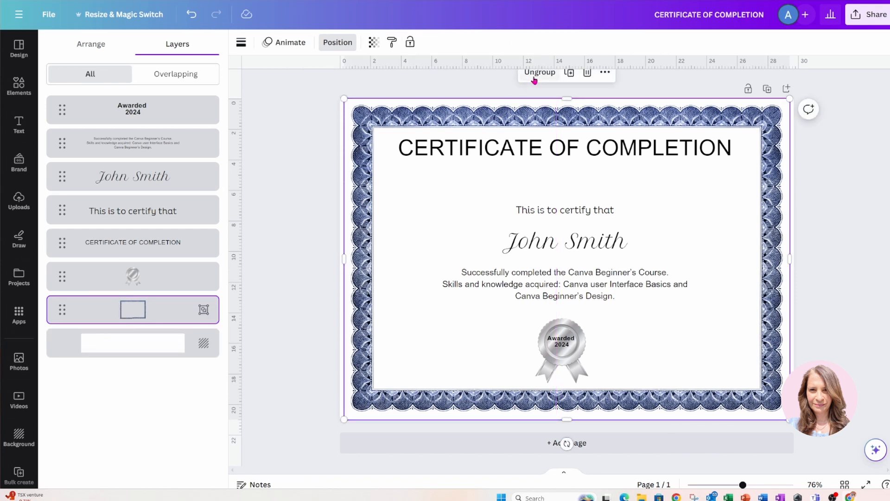
mouse_move(668, 232)
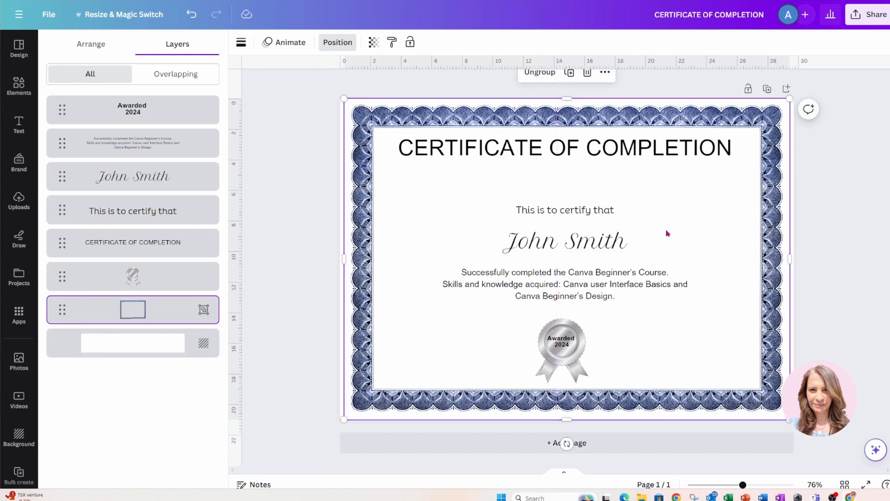
click(561, 341)
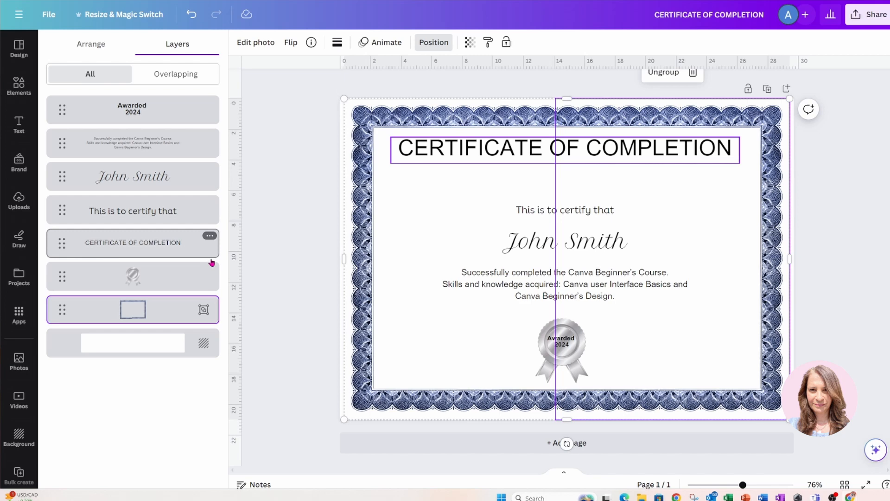
click(18, 125)
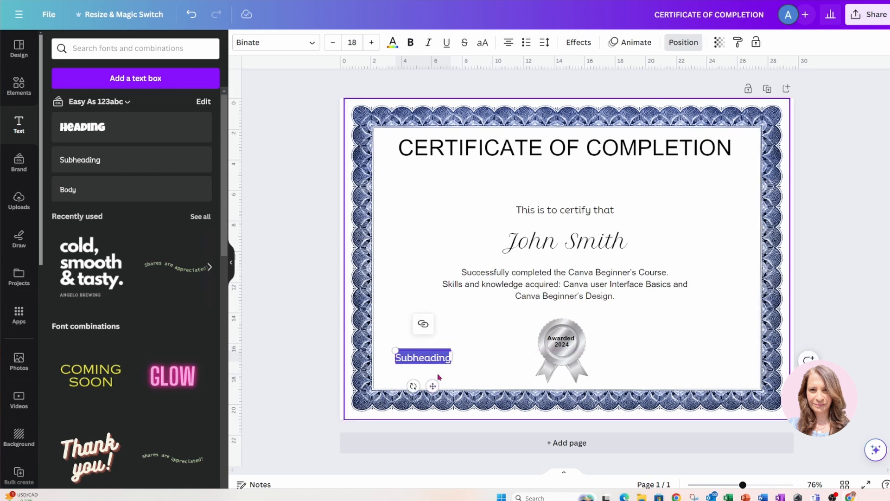
Write 'Awarded on: April 16, 2024' at size 16 bold and duplicate the line to the right
text(Awarded on,)
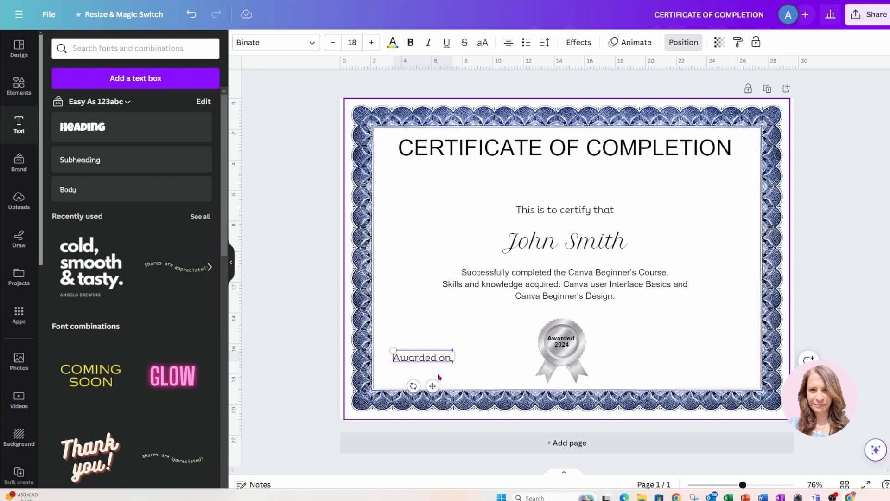
text(:)
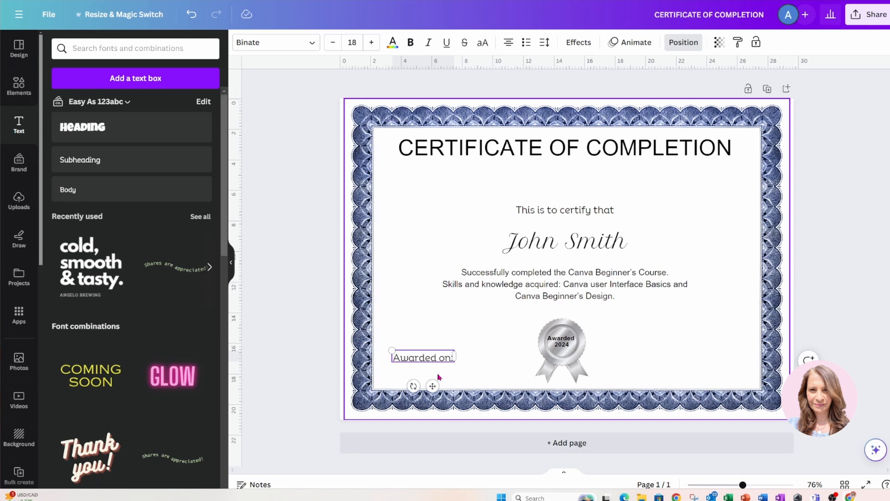
mouse_move(436, 378)
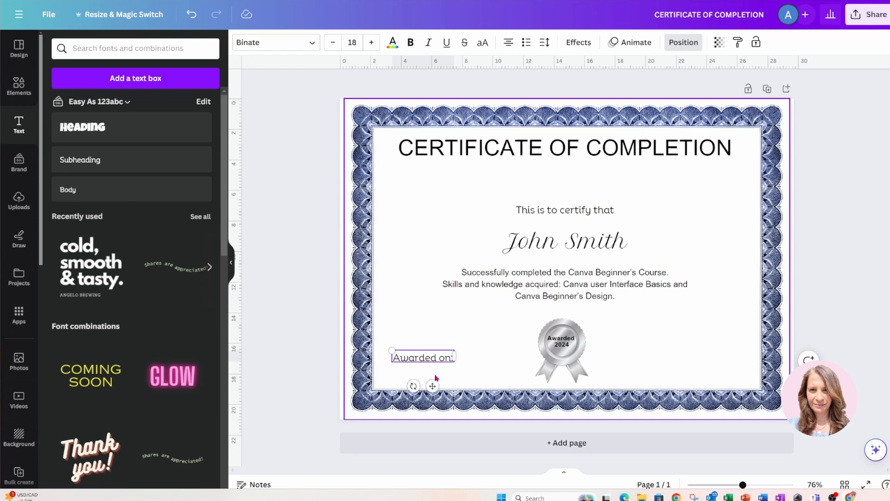
mouse_move(352, 42)
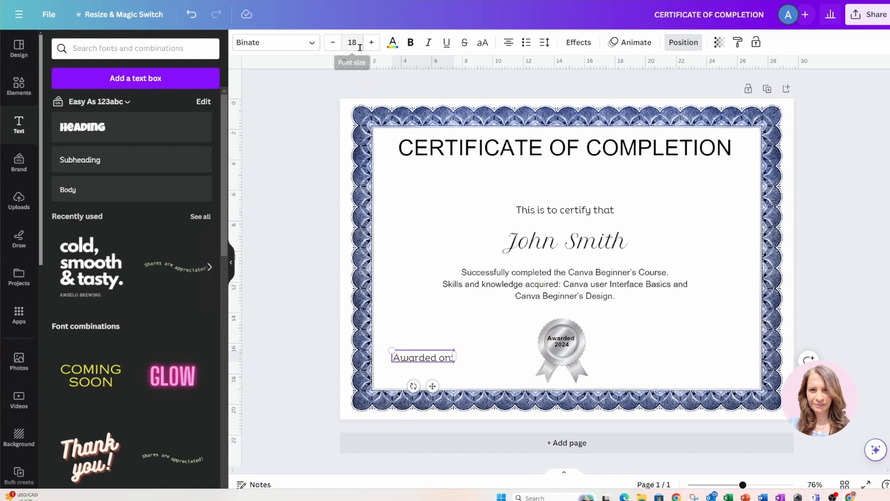
click(333, 42)
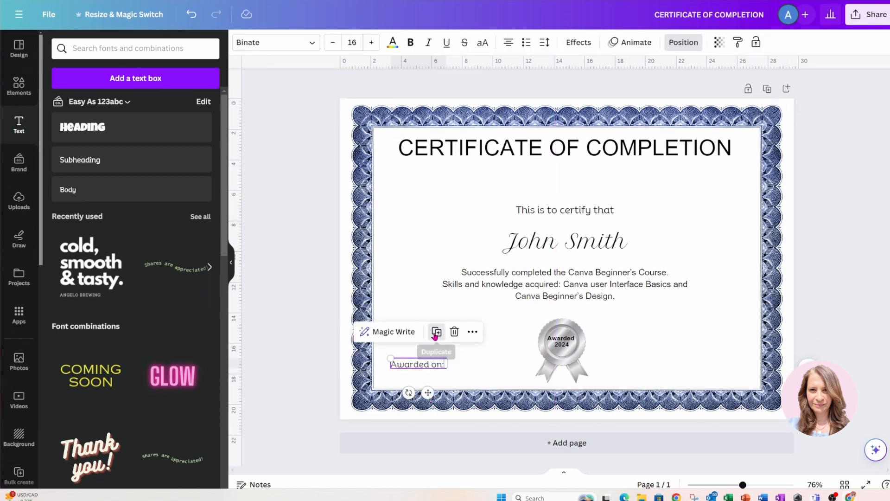
click(436, 332)
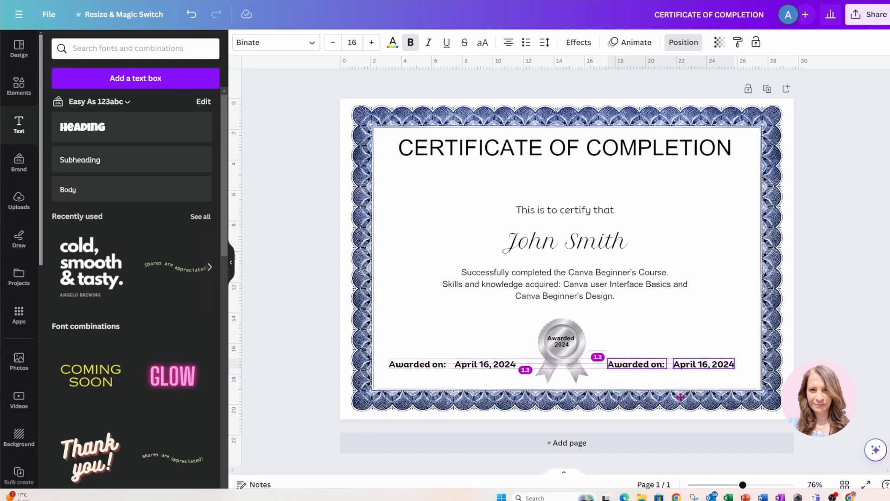
click(565, 284)
text(Certificate)
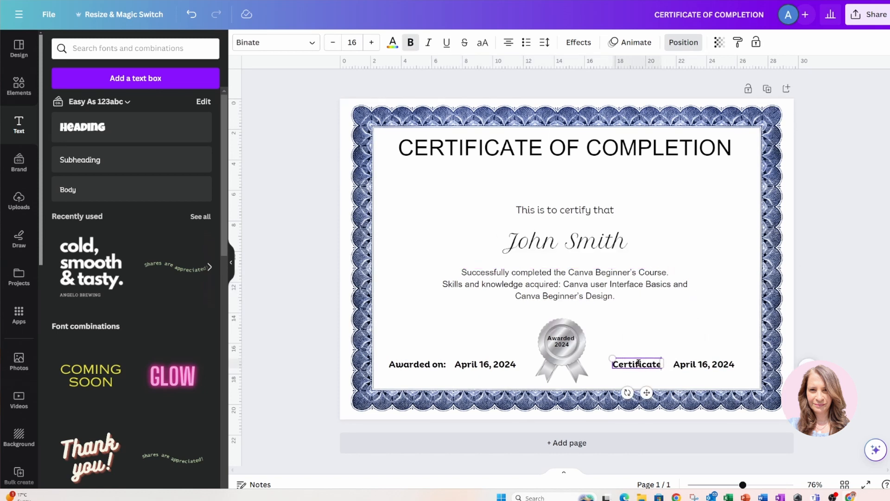
text(ID:)
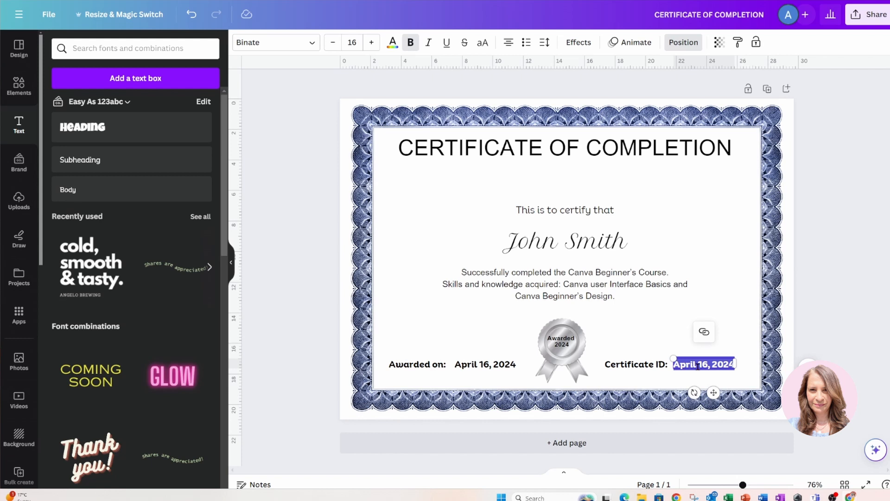
text(123-456-789)
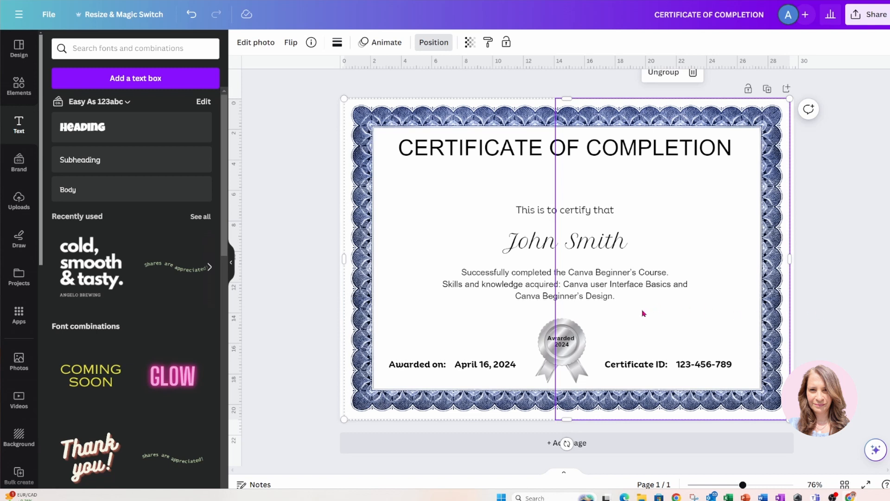
mouse_move(497, 317)
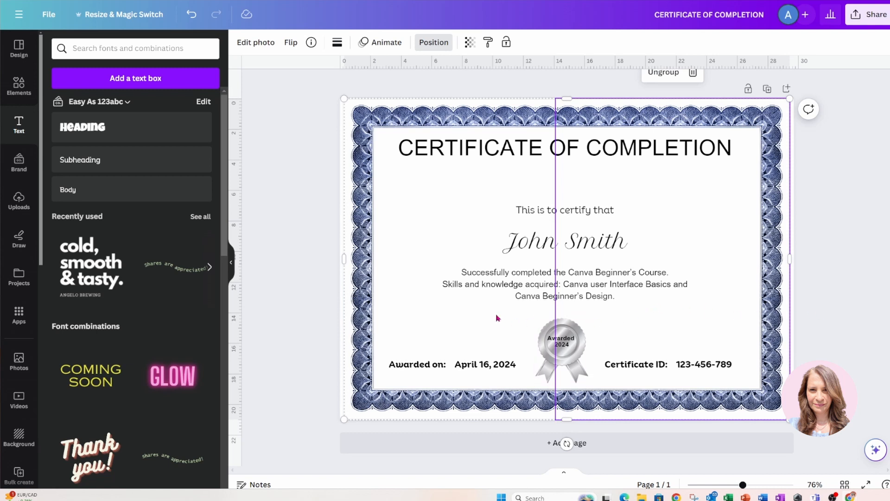
click(565, 284)
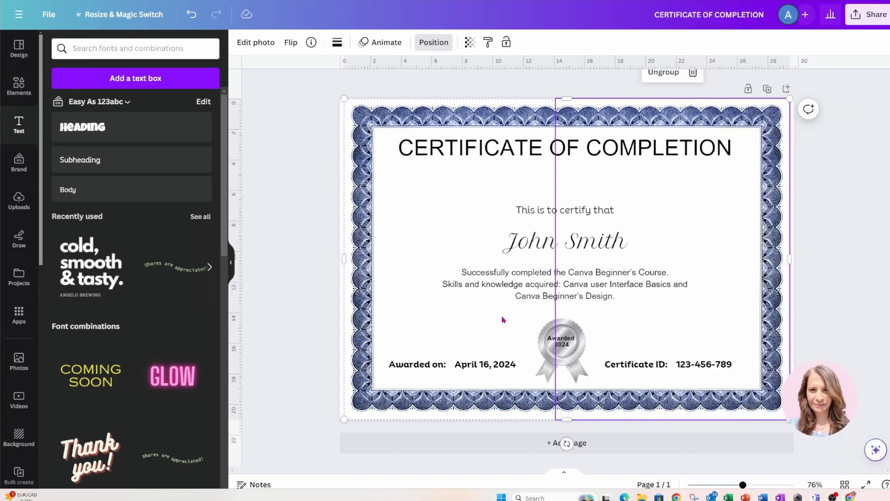
mouse_move(465, 312)
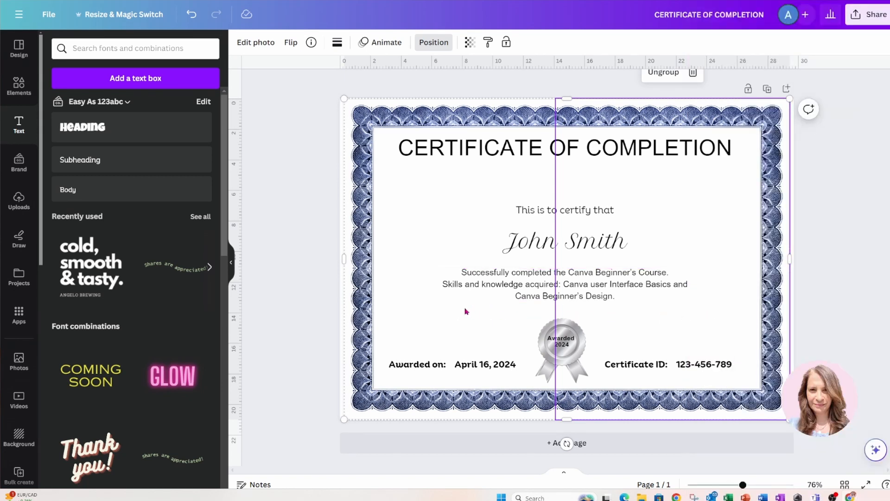
mouse_move(512, 184)
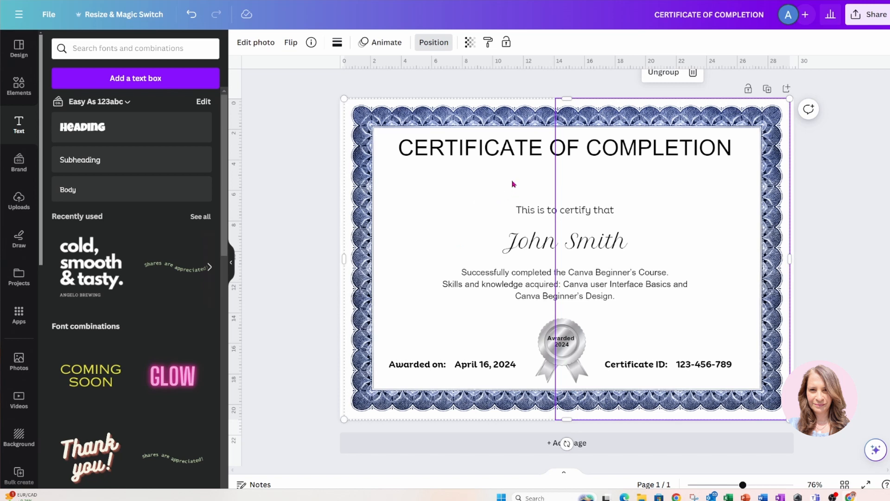
click(486, 162)
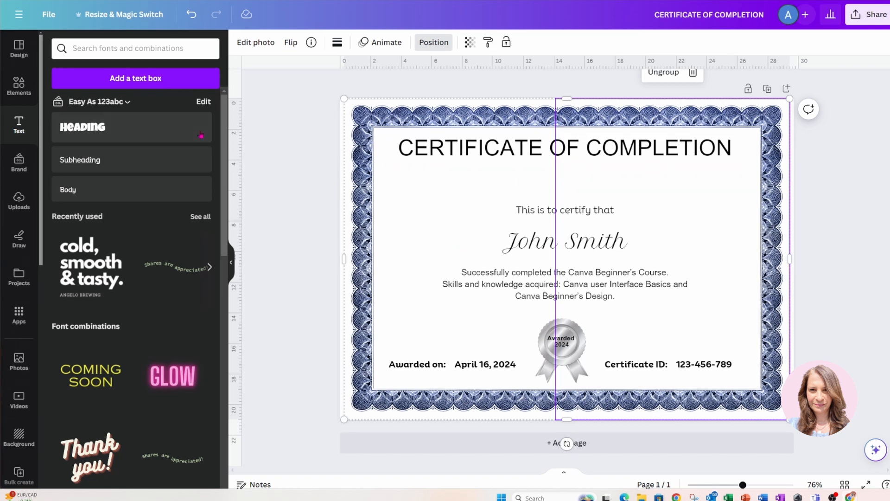
Search Elements for 'divider' and filter the results to photos
click(19, 85)
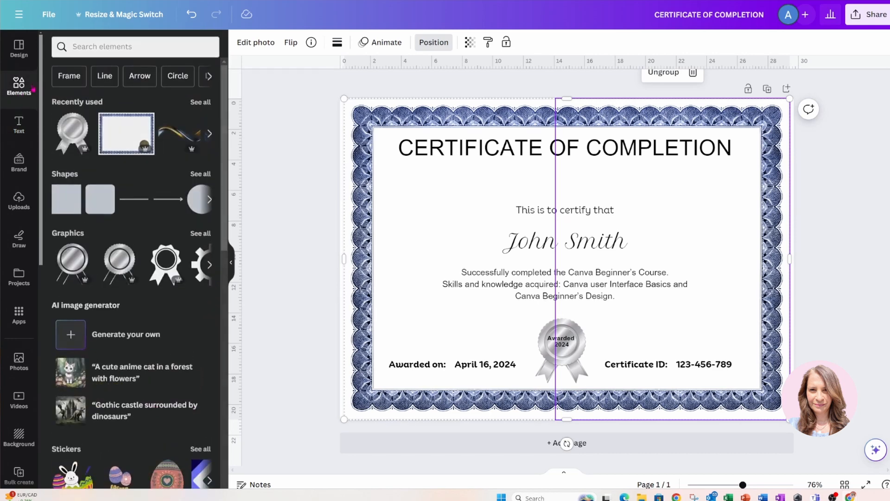
text(divider)
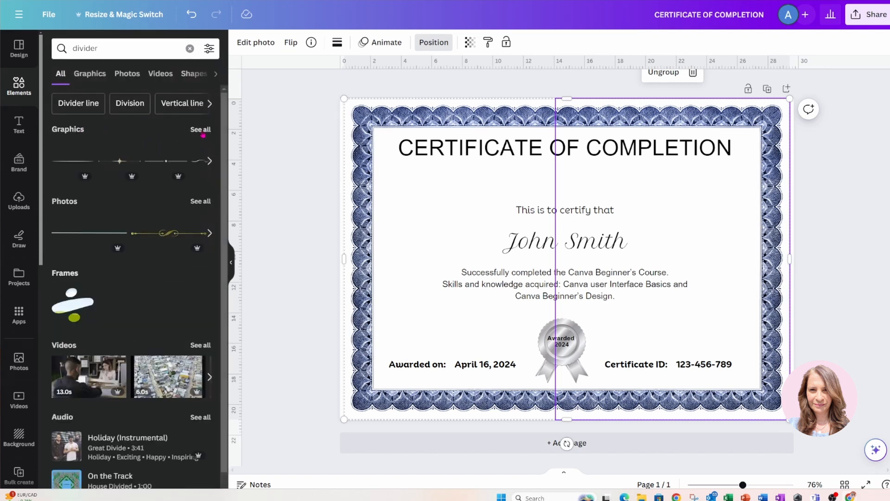
click(127, 73)
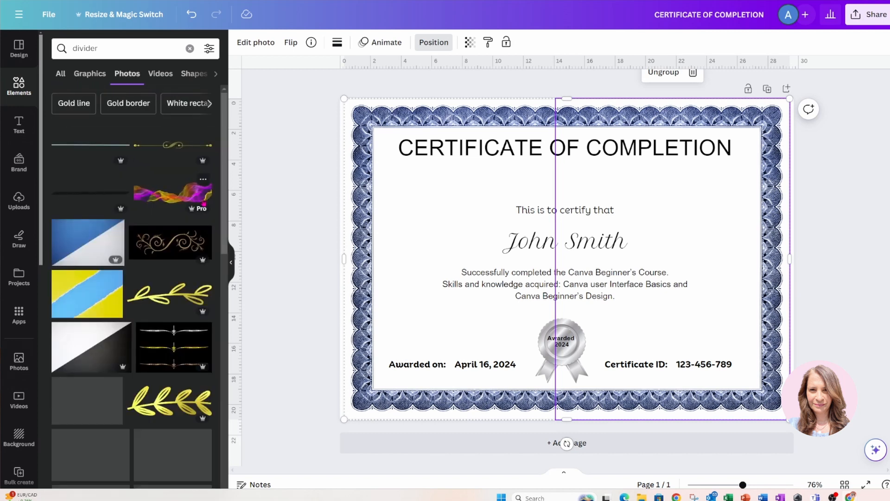
scroll(down, 3)
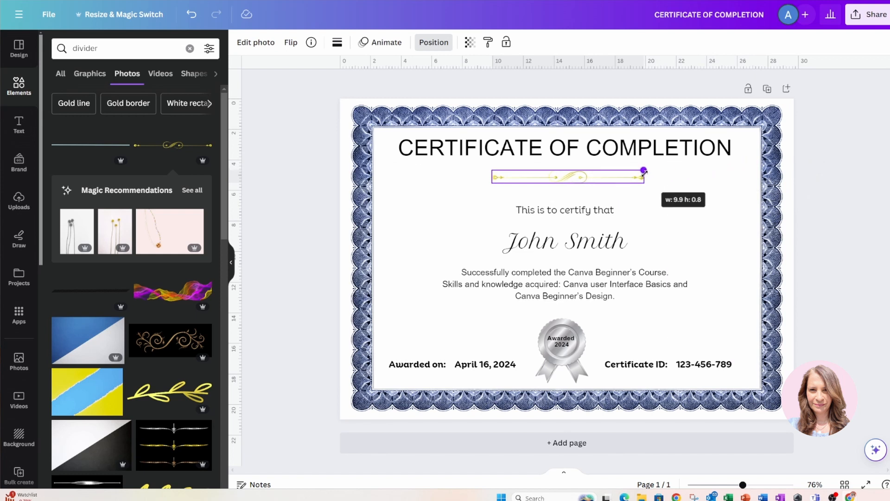
Resize and centre the gold divider under the heading, deleting the black divider added by mistake
click(567, 176)
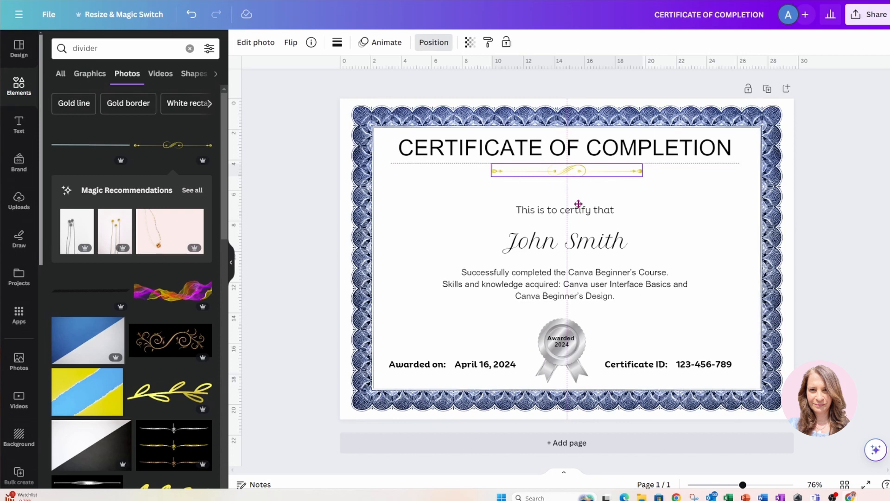
click(566, 170)
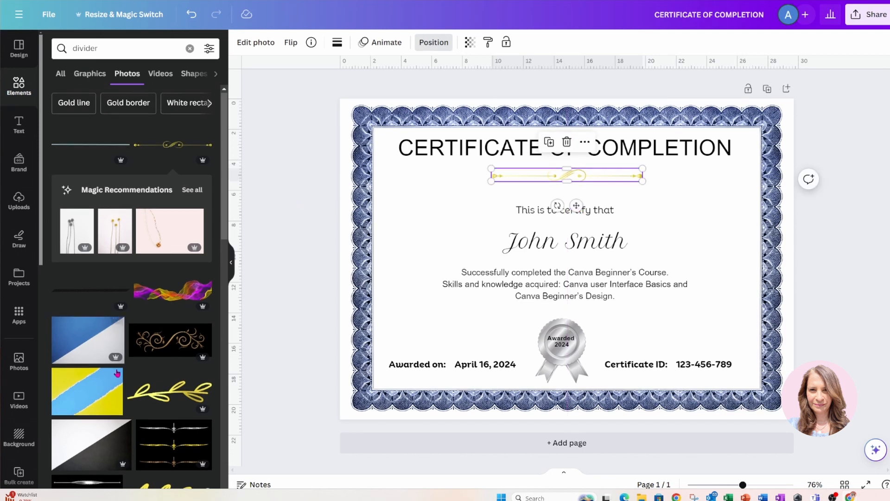
scroll(down, 3)
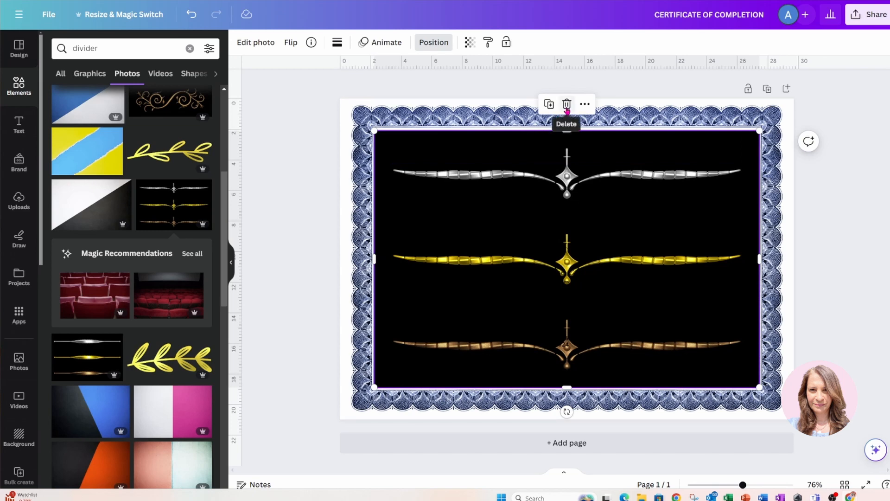
click(566, 104)
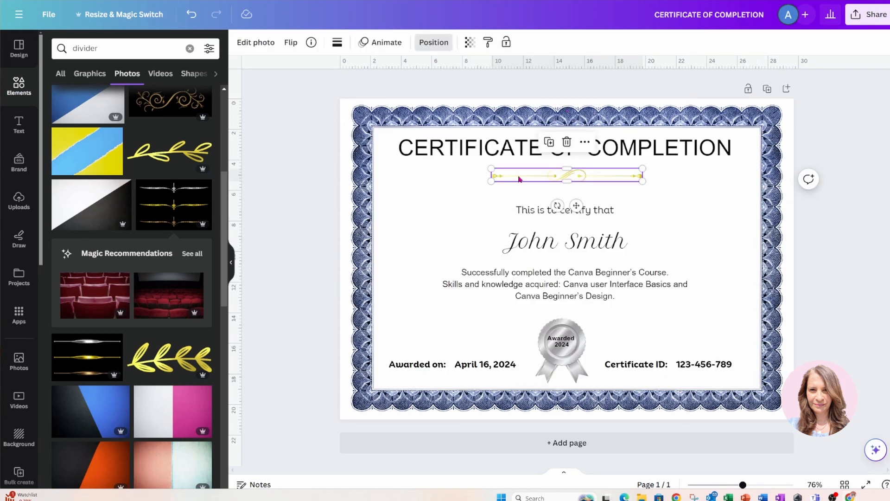
click(434, 160)
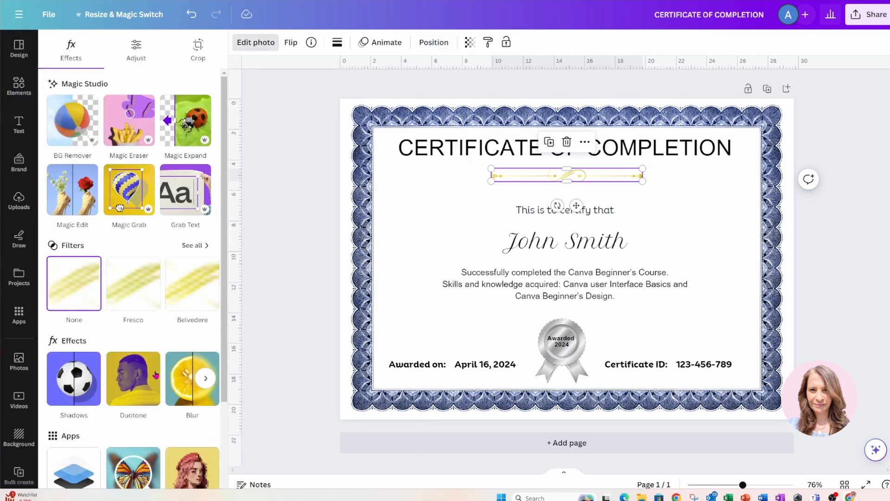
Try grey and Mono duotone presets on the divider, then settle on the Sea Blue recolour
click(133, 379)
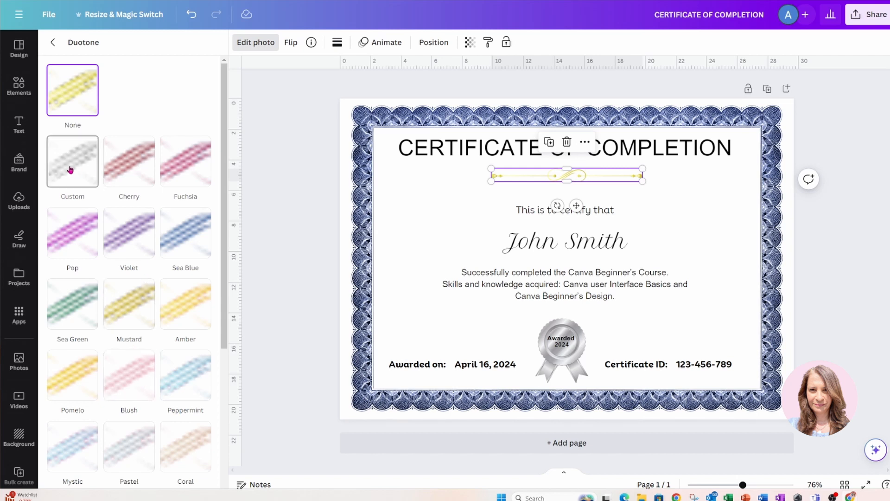
click(73, 161)
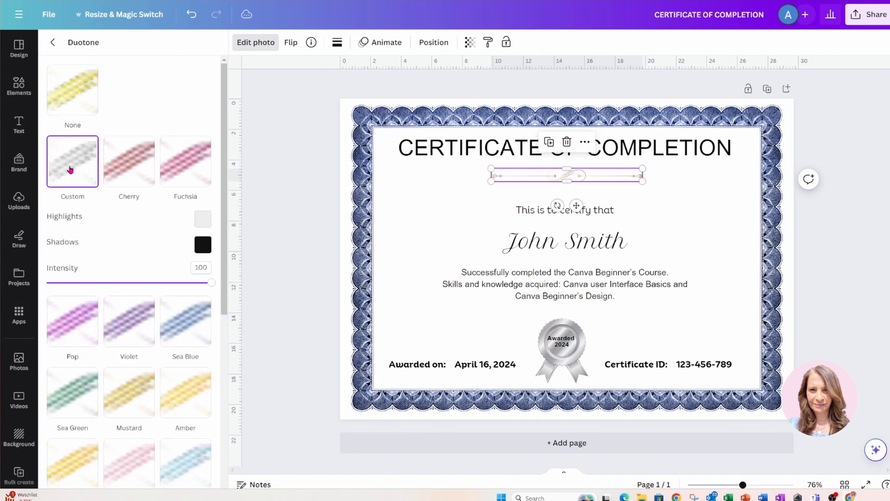
scroll(down, 3)
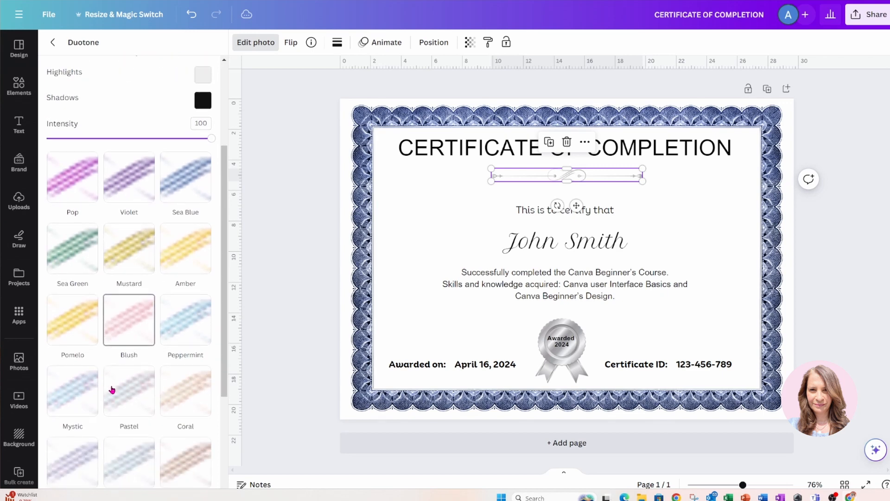
scroll(down, 3)
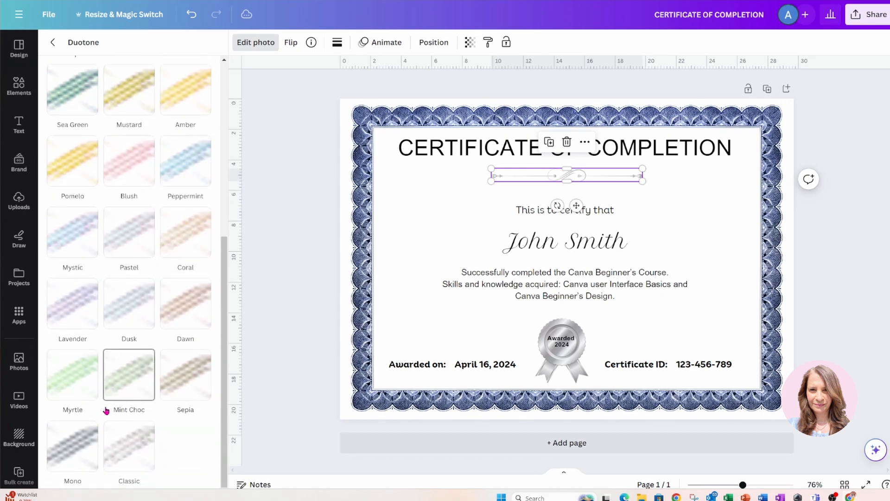
click(72, 446)
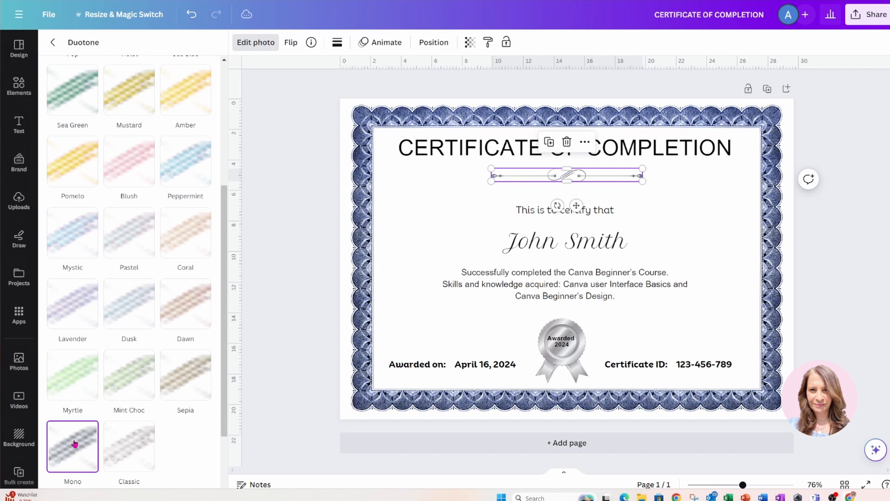
scroll(up, 3)
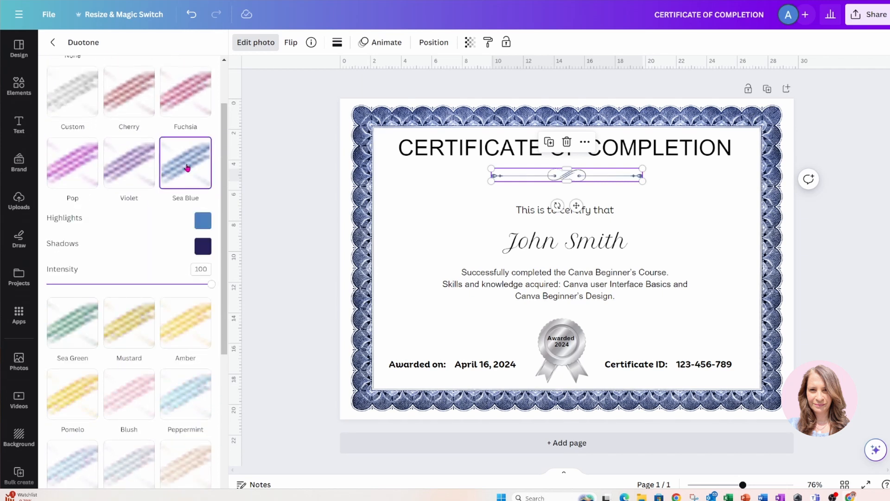
click(425, 217)
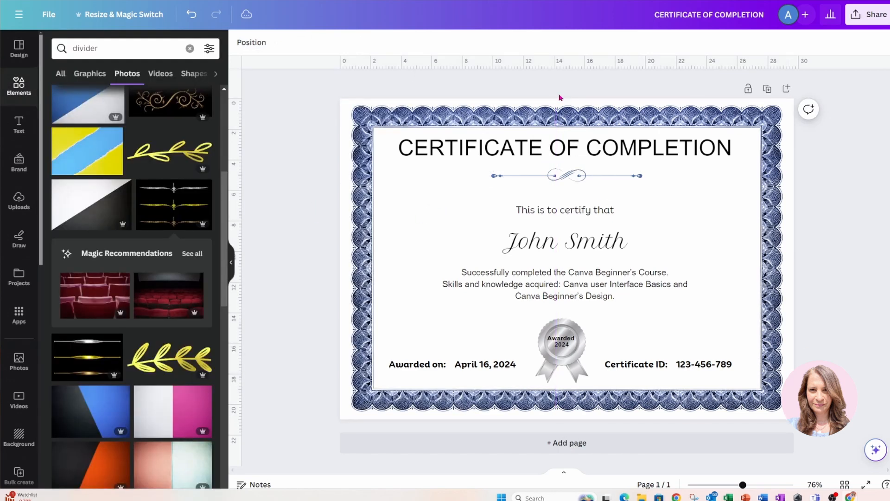
mouse_move(307, 118)
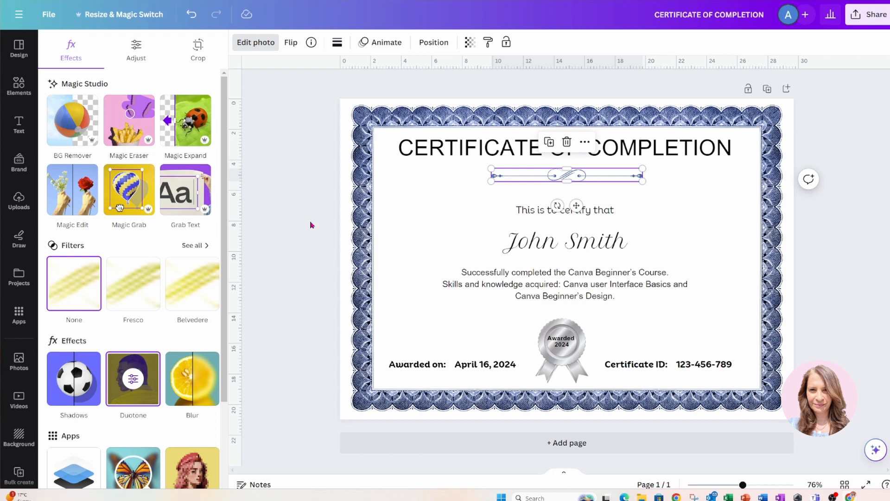
mouse_move(312, 42)
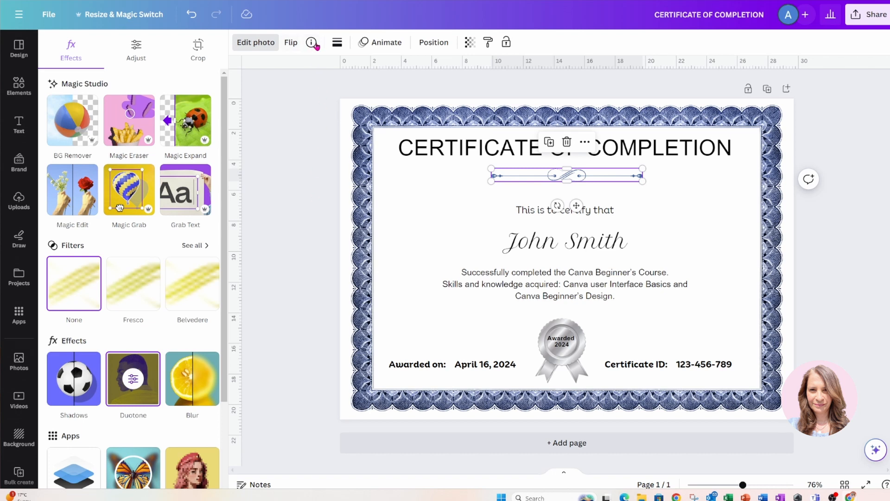
mouse_move(368, 85)
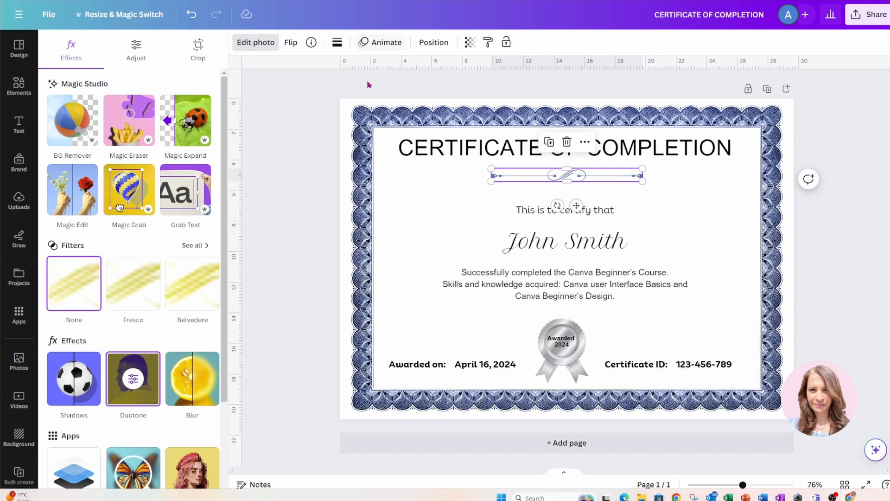
click(19, 86)
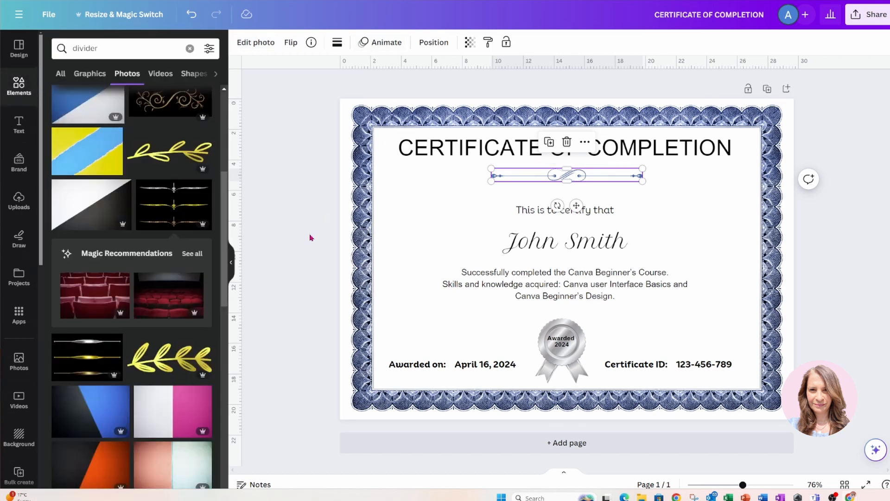